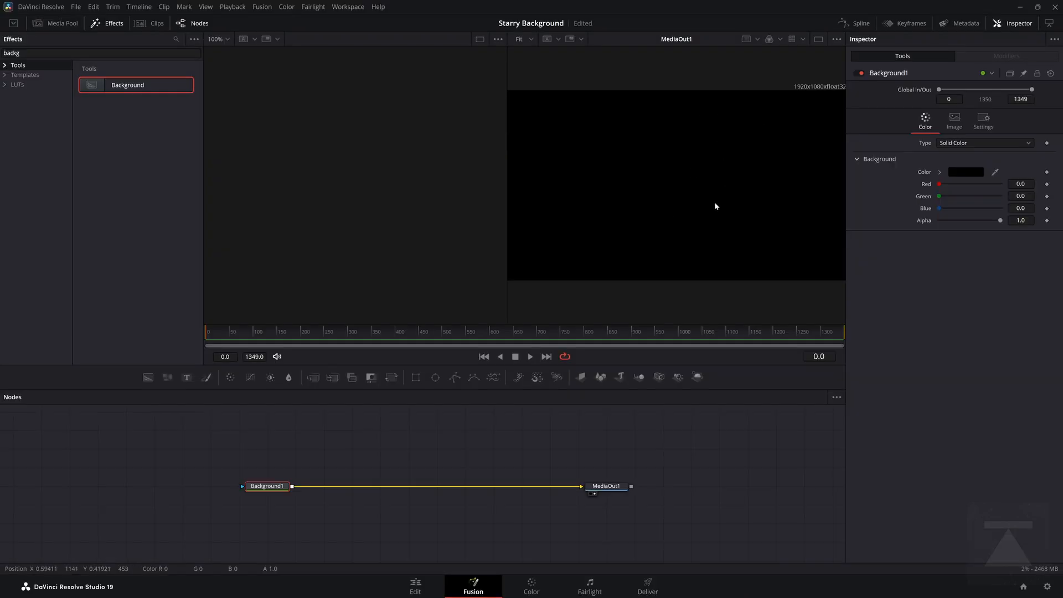
mouse_move(702, 332)
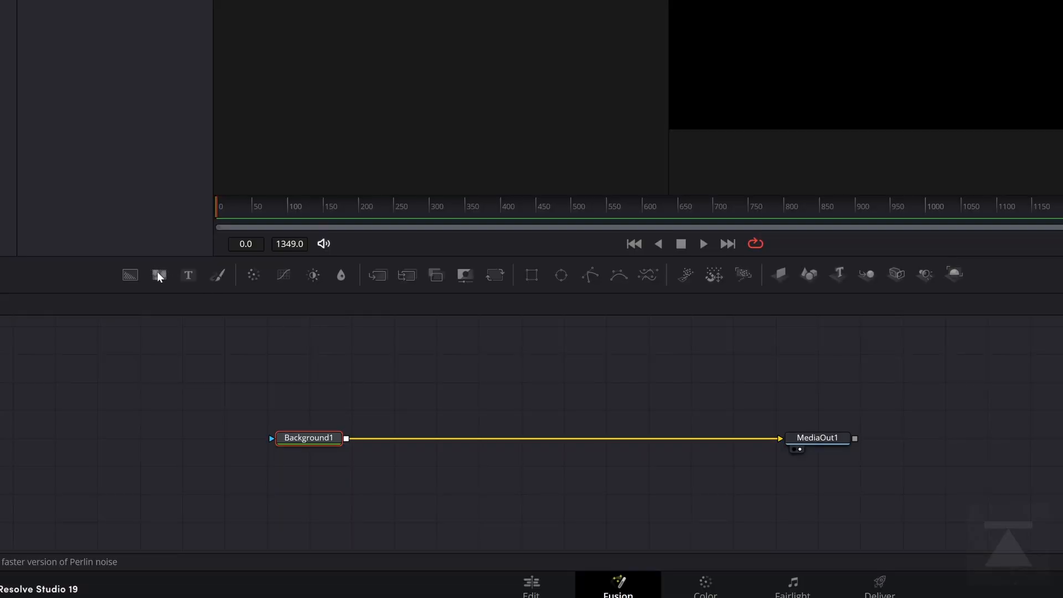
Add a FastNoise1 generator node and view its noise output in the viewer
click(158, 274)
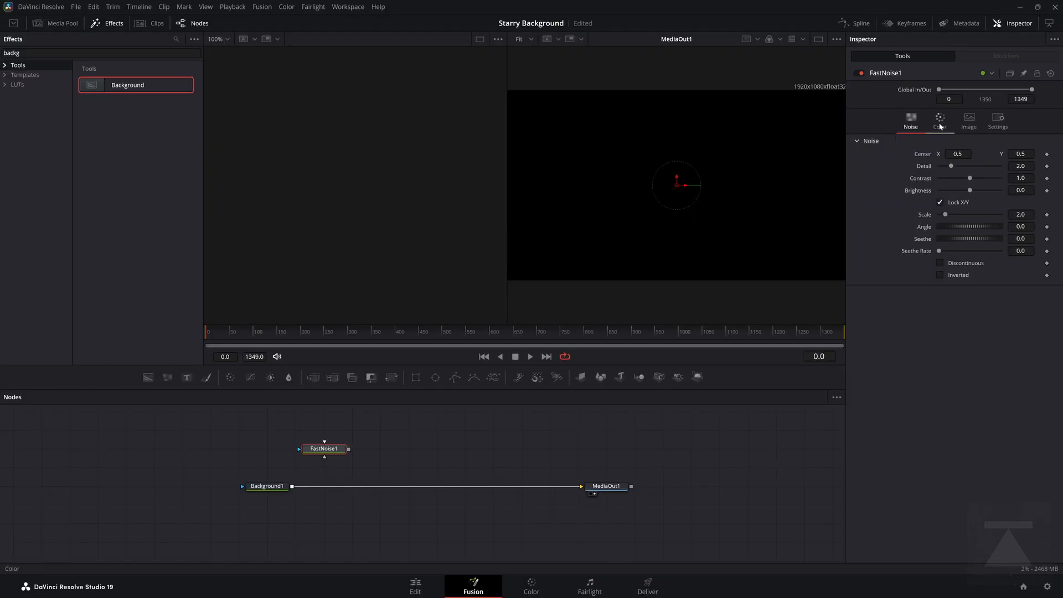
click(940, 120)
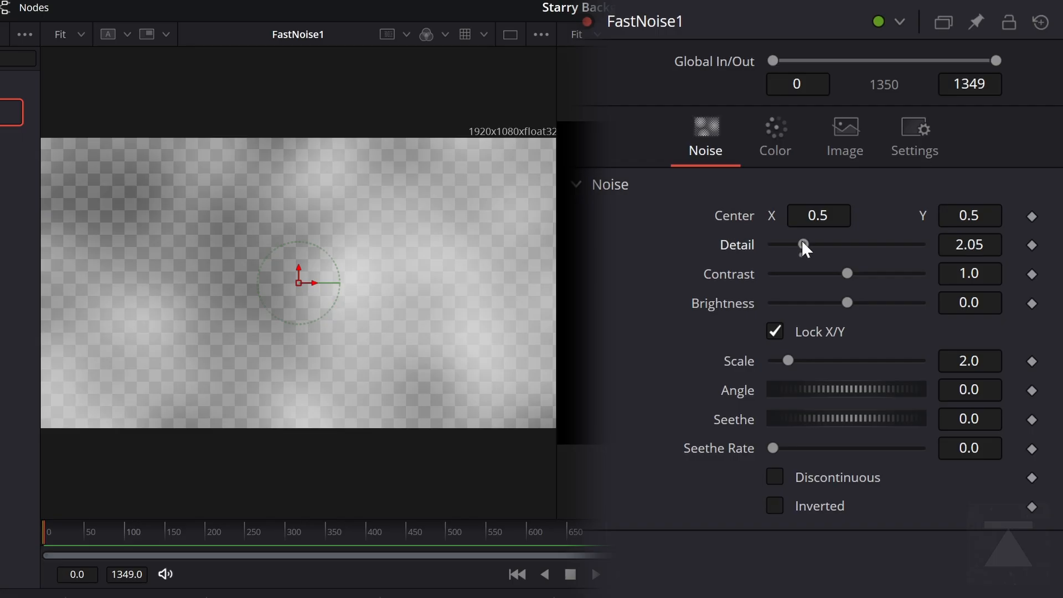
Set FastNoise1 Detail 4.0, Contrast 0.9 and Brightness -0.7 to darken the noise
drag(804, 245, 834, 244)
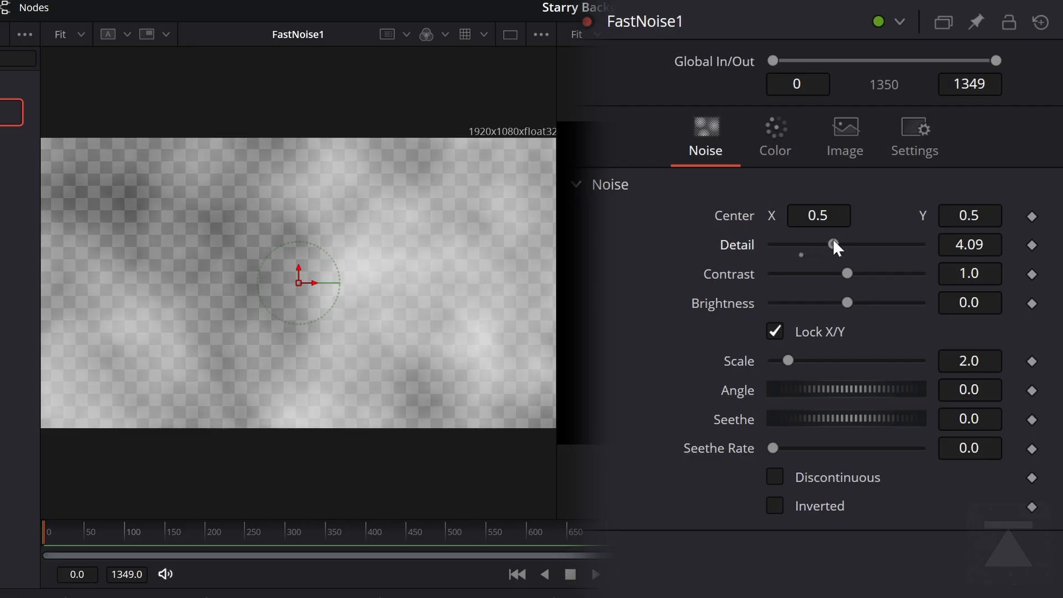
drag(833, 245, 828, 244)
text(4)
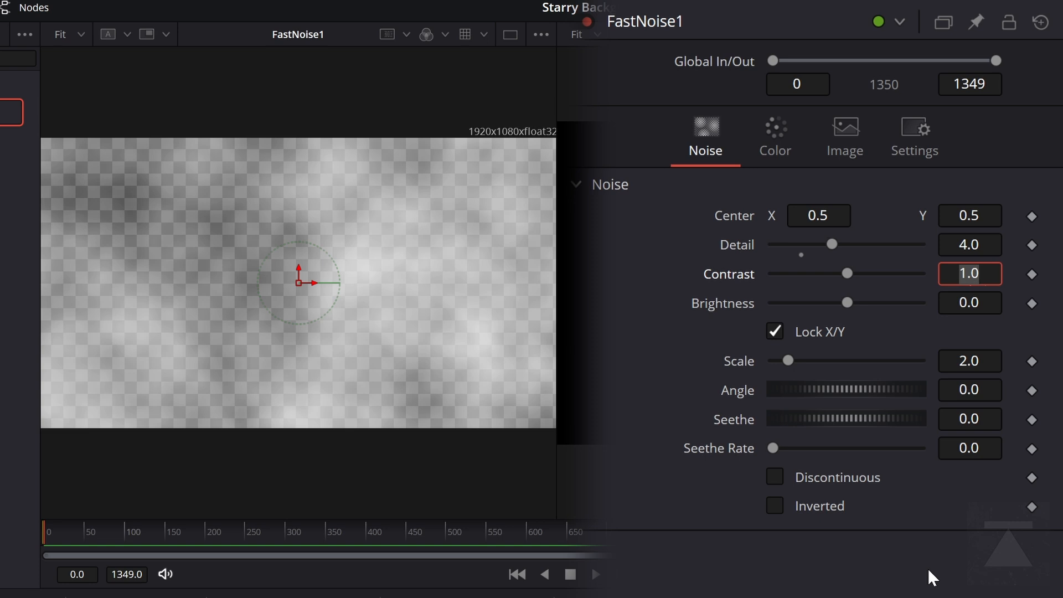
drag(866, 274, 845, 274)
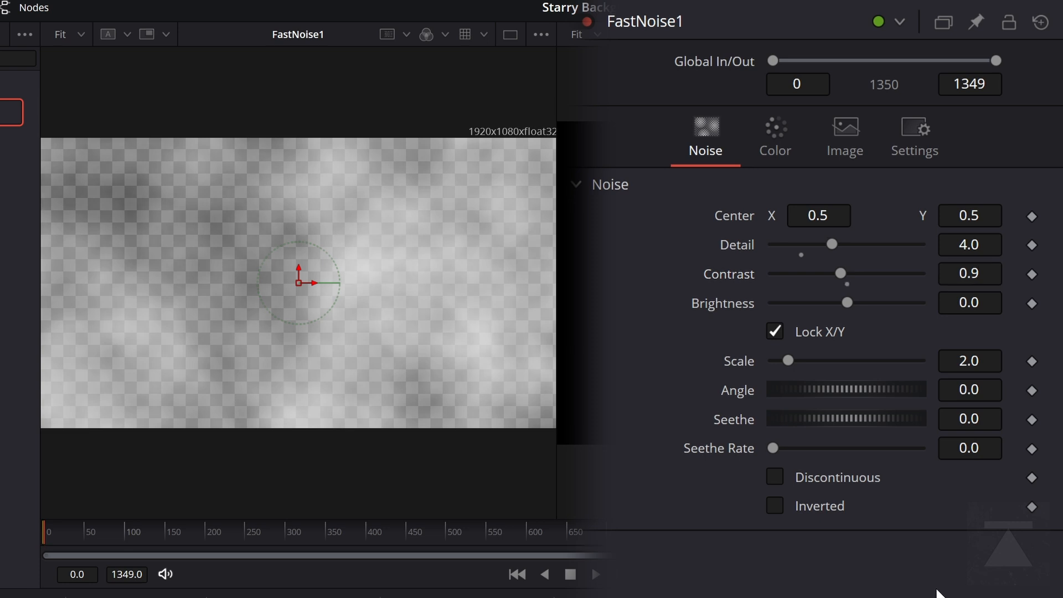
click(969, 303)
text(-0.7)
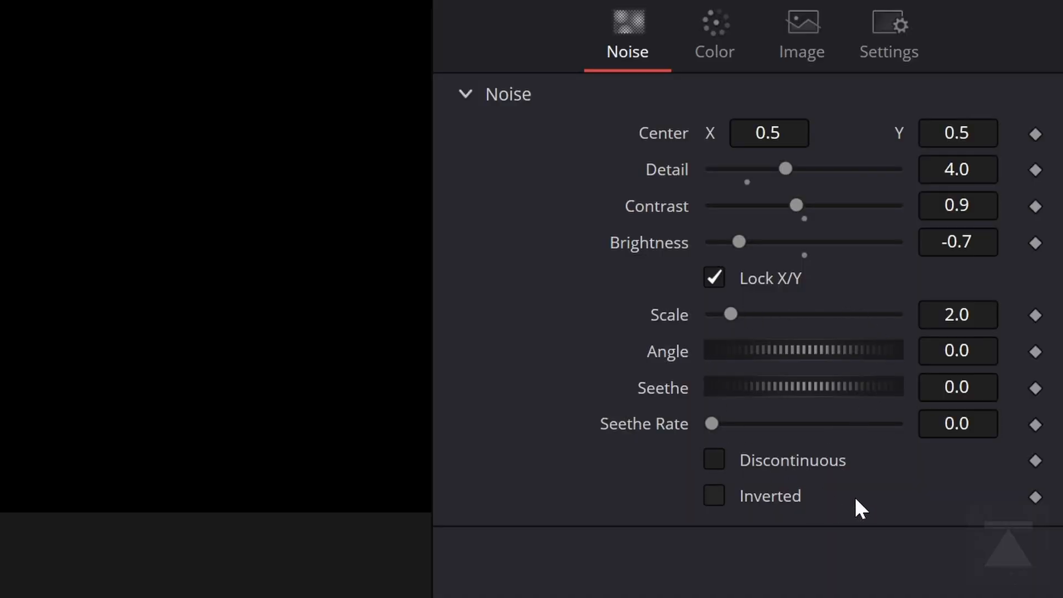
mouse_move(843, 326)
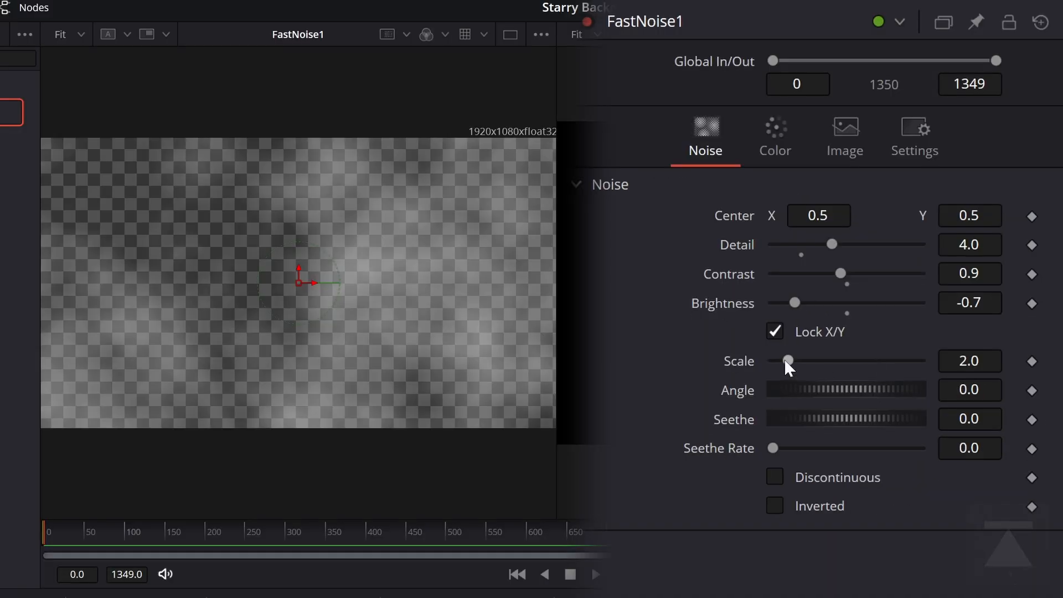
Raise the FastNoise1 Scale past 20, entering a typed value for fine grain-like speckles
drag(786, 360, 834, 360)
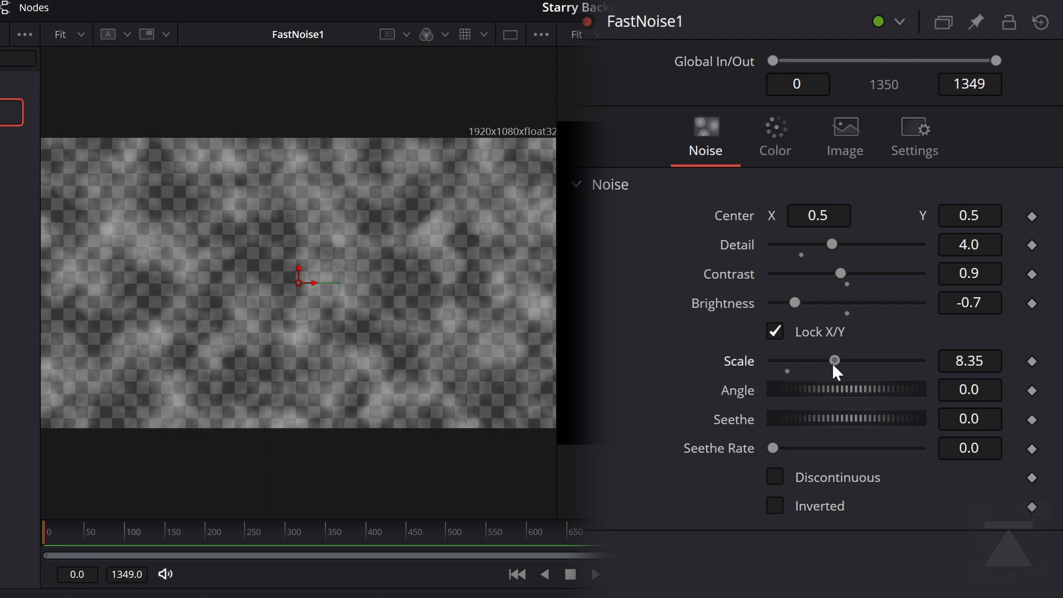
drag(834, 360, 881, 360)
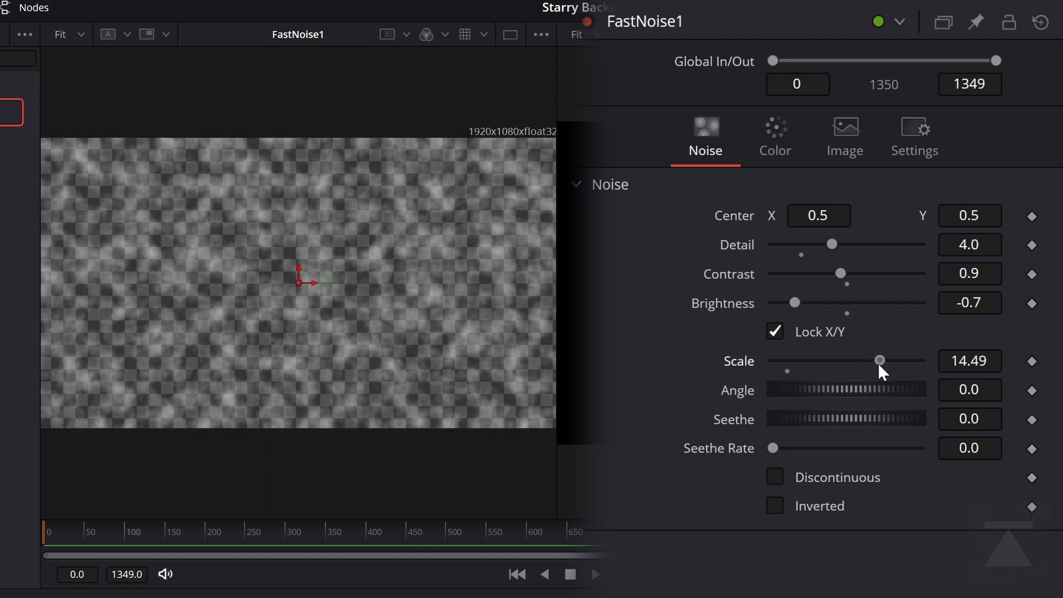
drag(881, 360, 920, 360)
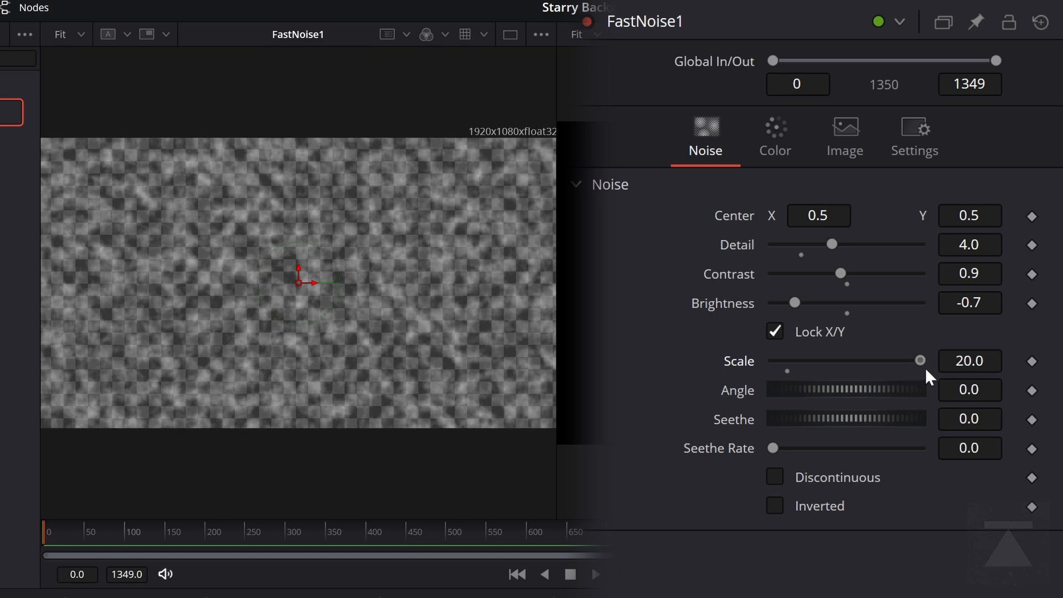
mouse_move(784, 365)
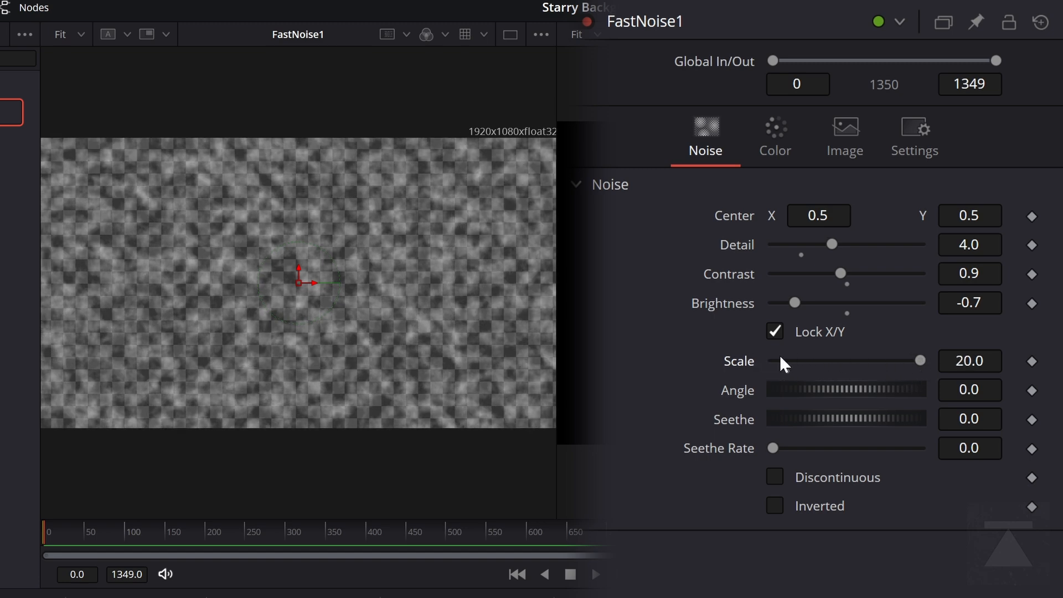
drag(920, 360, 910, 360)
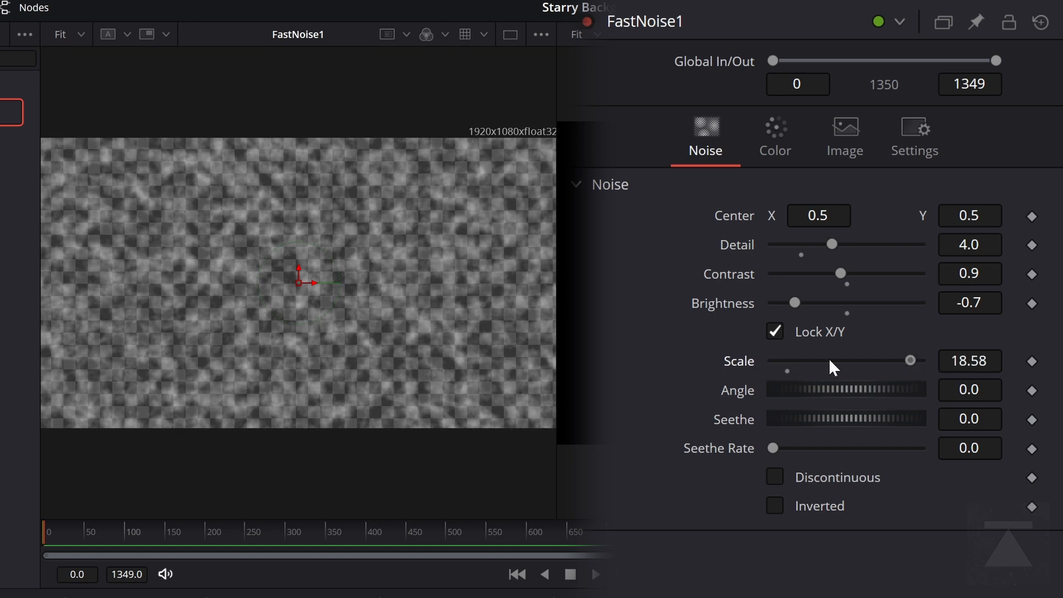
drag(911, 360, 921, 360)
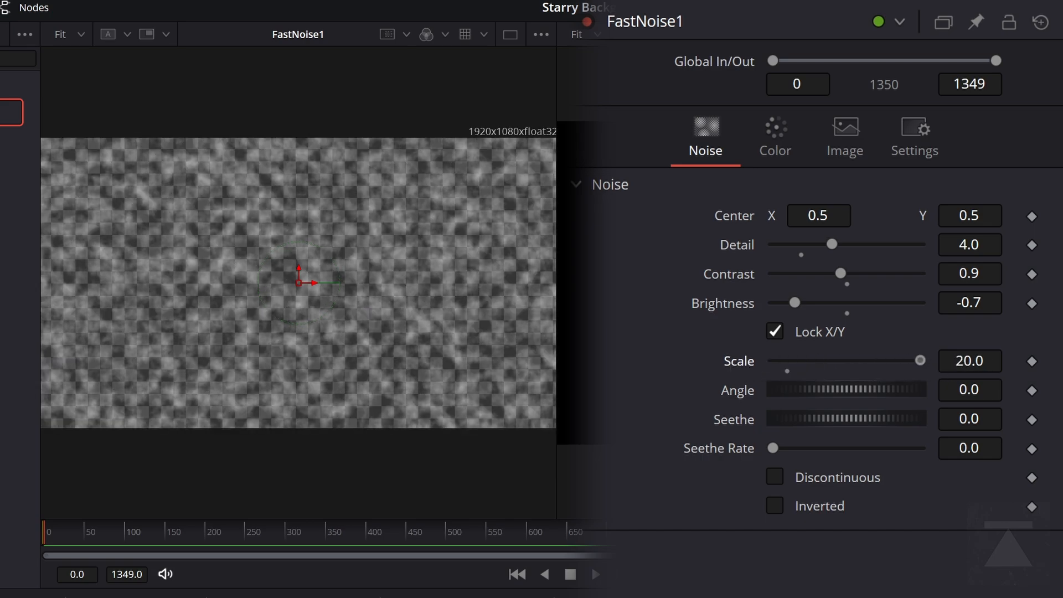
click(968, 361)
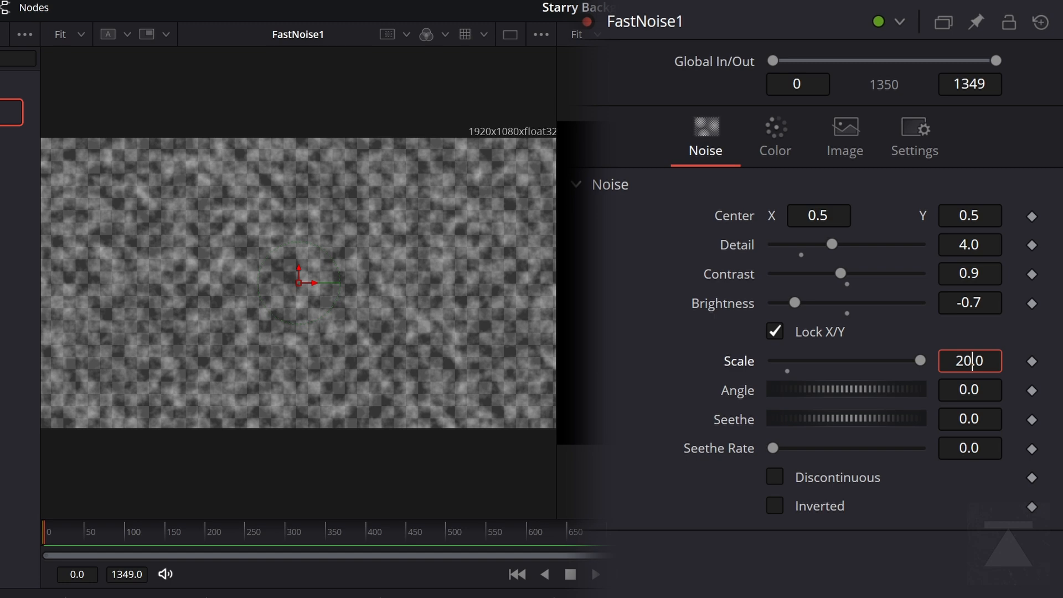
text(15)
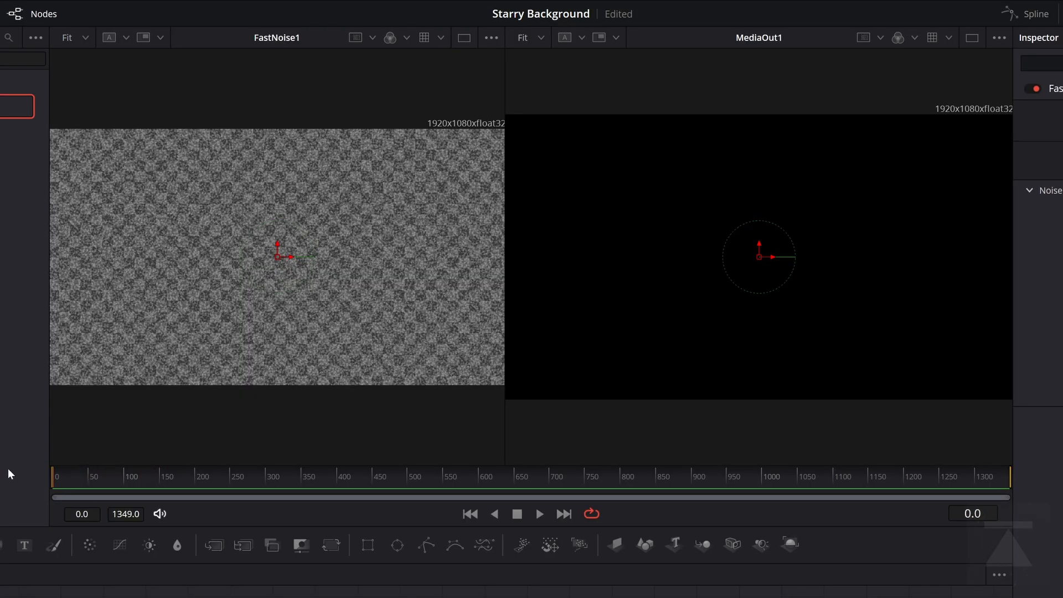
Set Seethe Rate 0.008 so the grain animates, checking playback at several frames
click(539, 513)
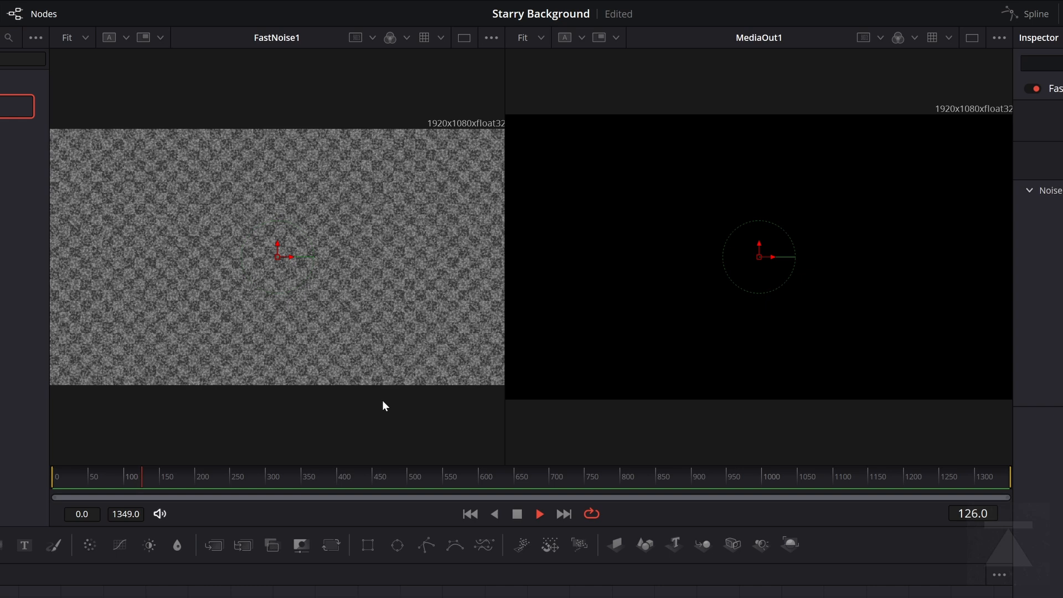
click(517, 512)
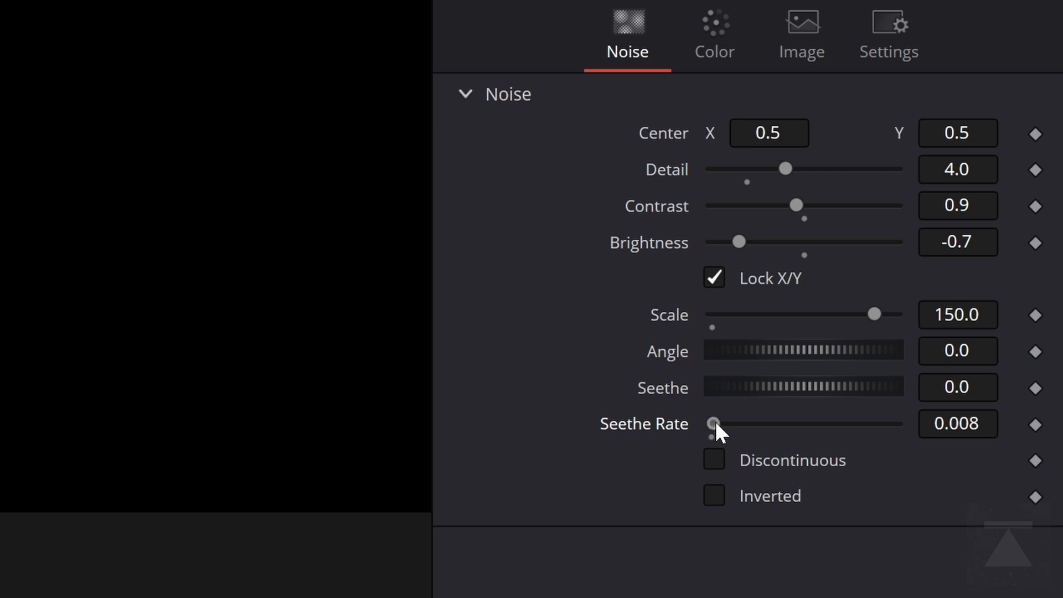
drag(712, 424, 718, 424)
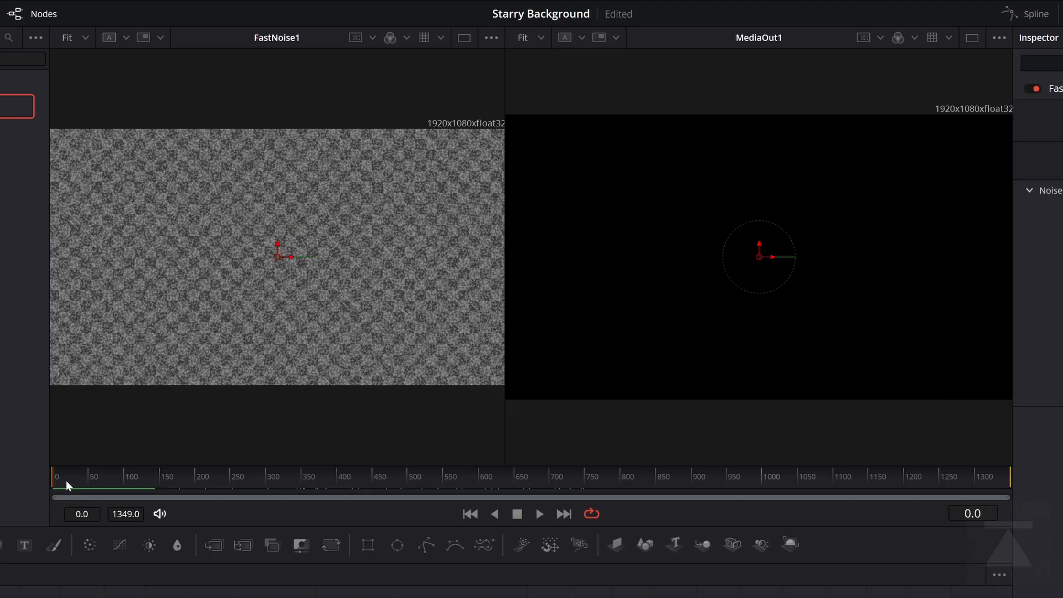
click(554, 476)
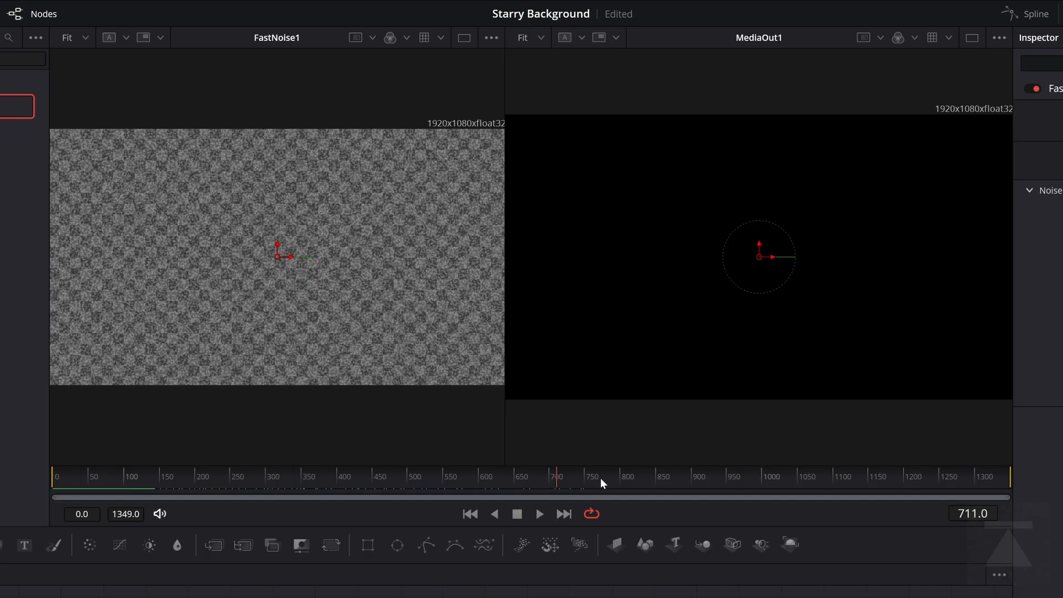
click(274, 476)
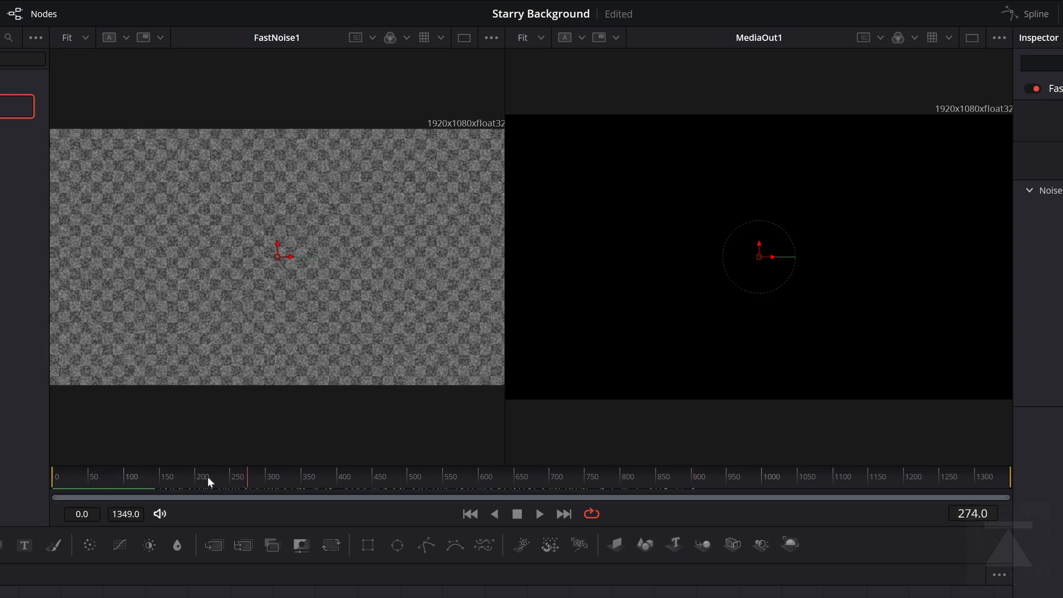
click(274, 477)
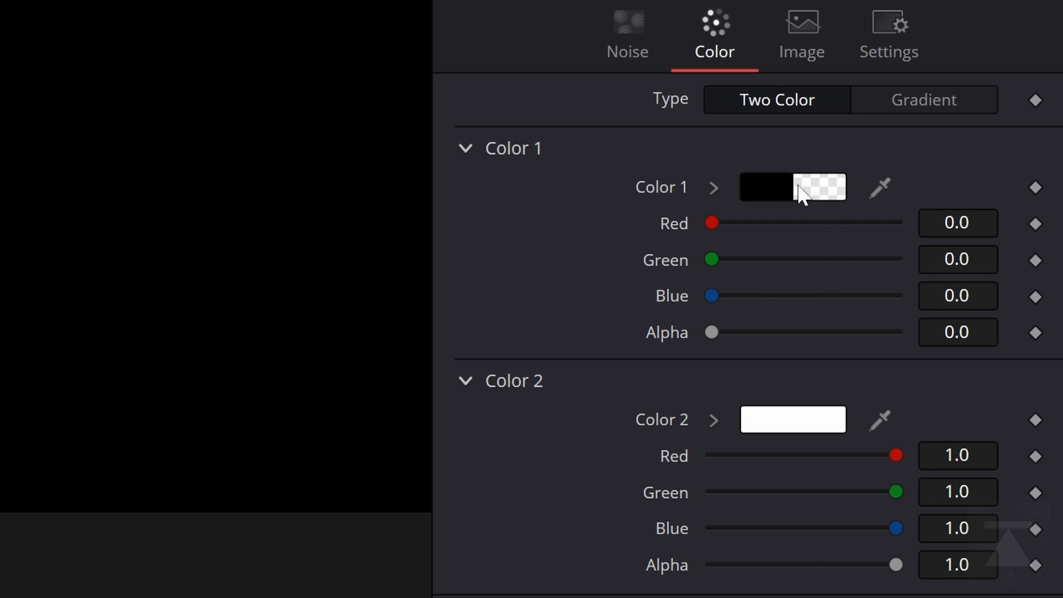
mouse_move(769, 342)
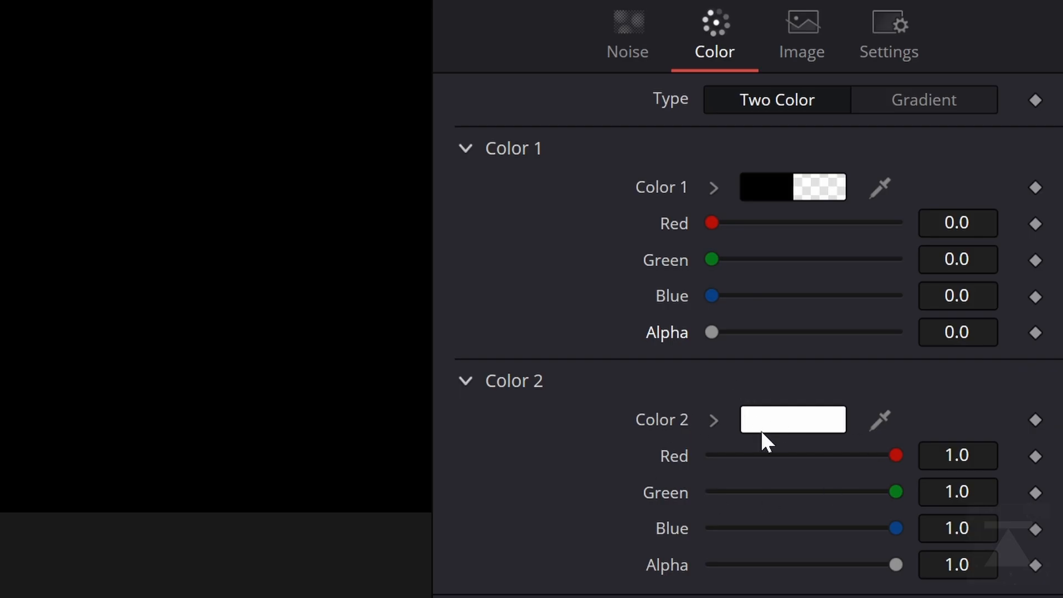
mouse_move(791, 313)
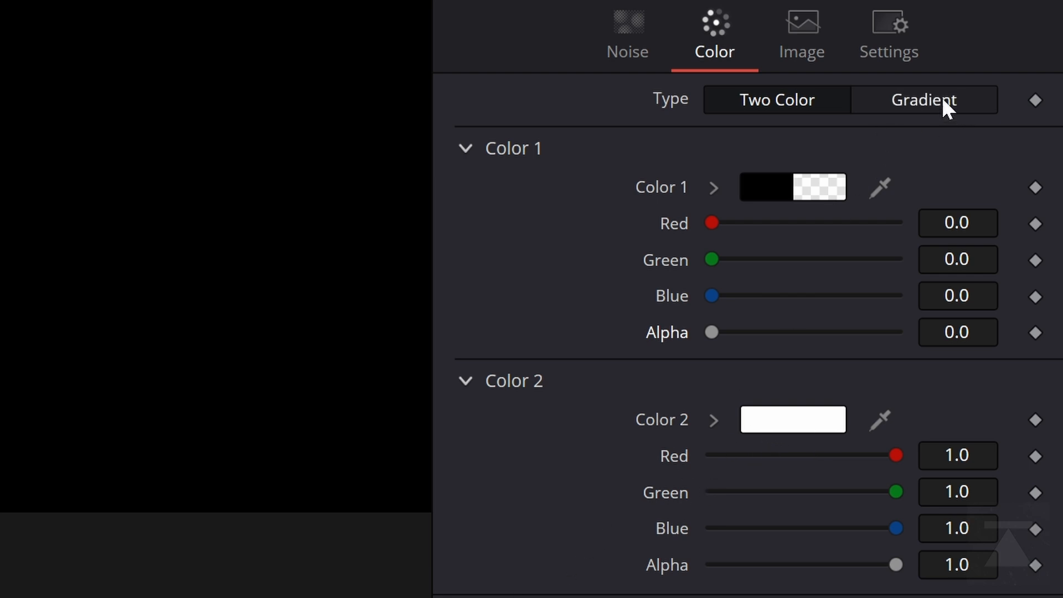
Colour FastNoise1 with a gradient and pull both ends inward so specks read as stars
click(924, 100)
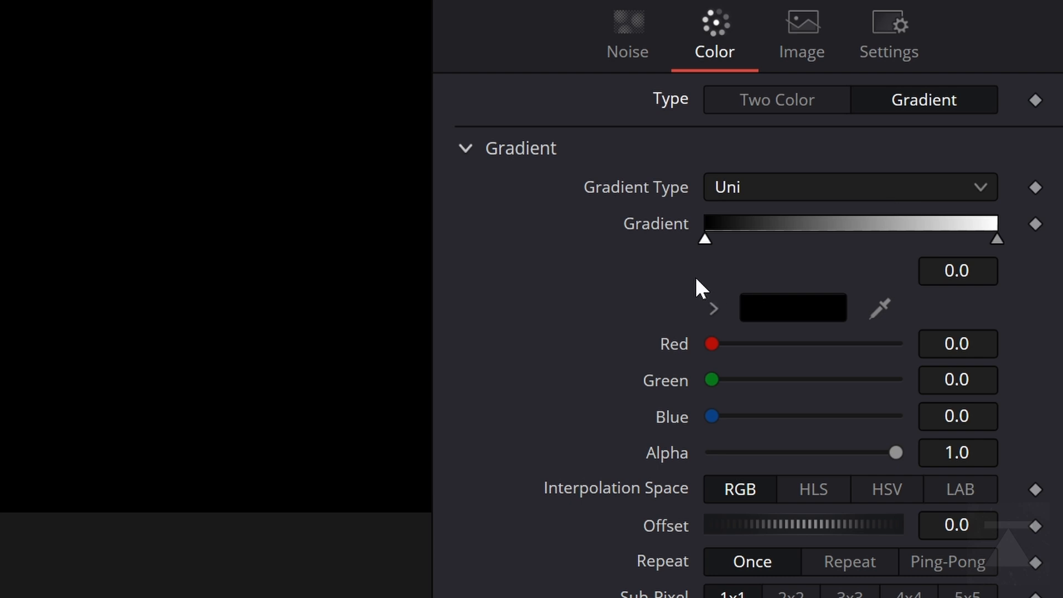
drag(705, 239, 745, 239)
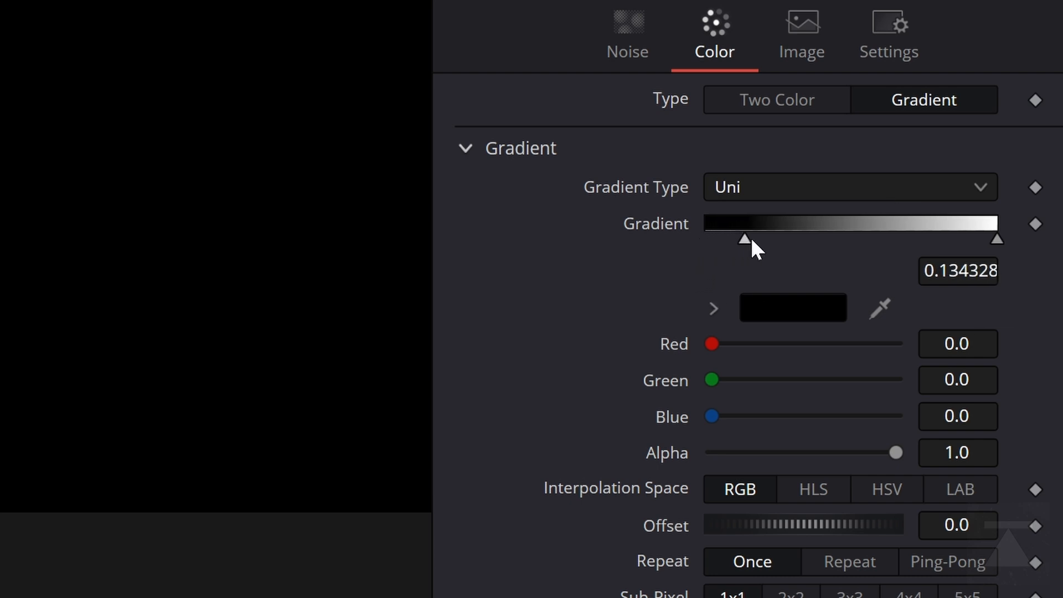
drag(742, 239, 798, 239)
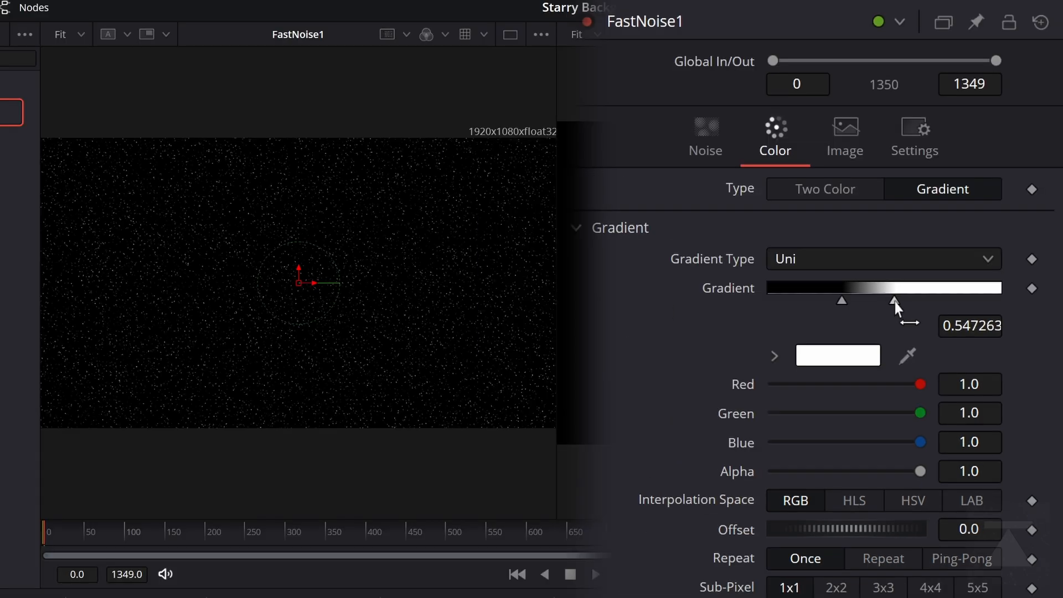
Move the dark gradient stop to about 0.343 for a sparser star field
click(841, 300)
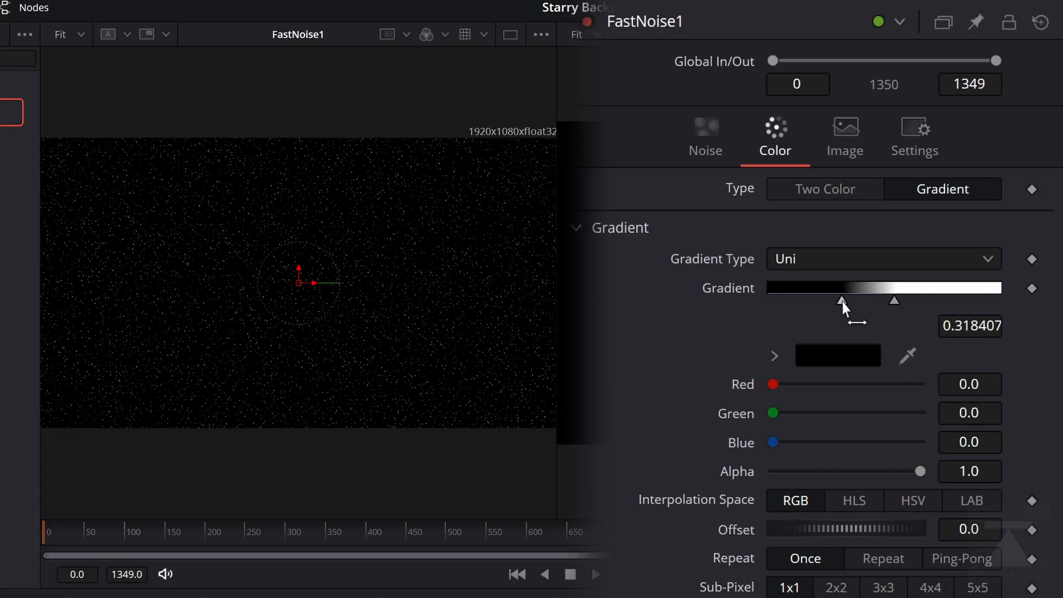
drag(840, 298, 847, 298)
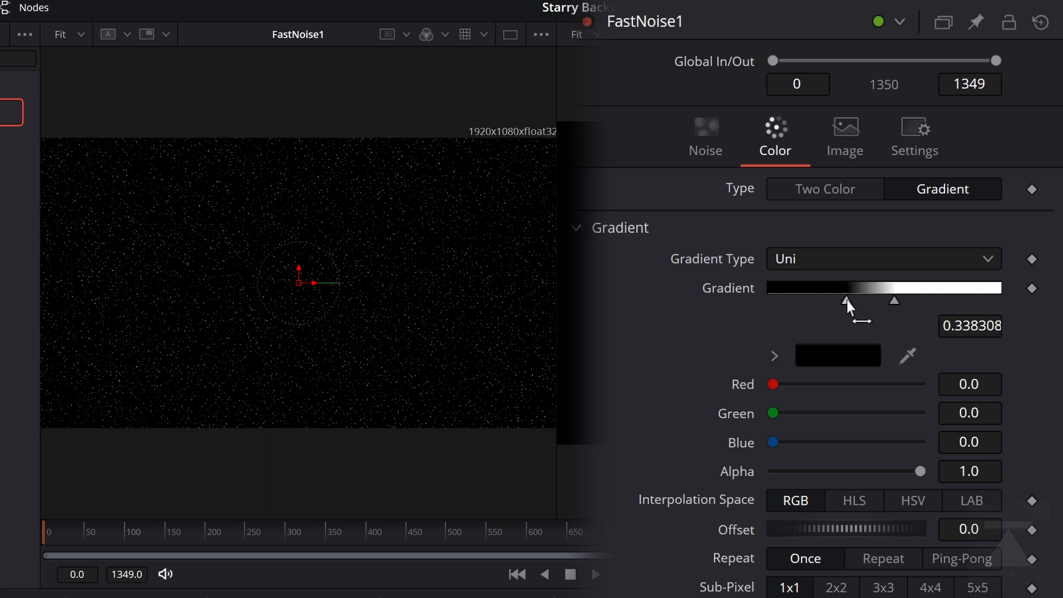
drag(843, 298, 850, 298)
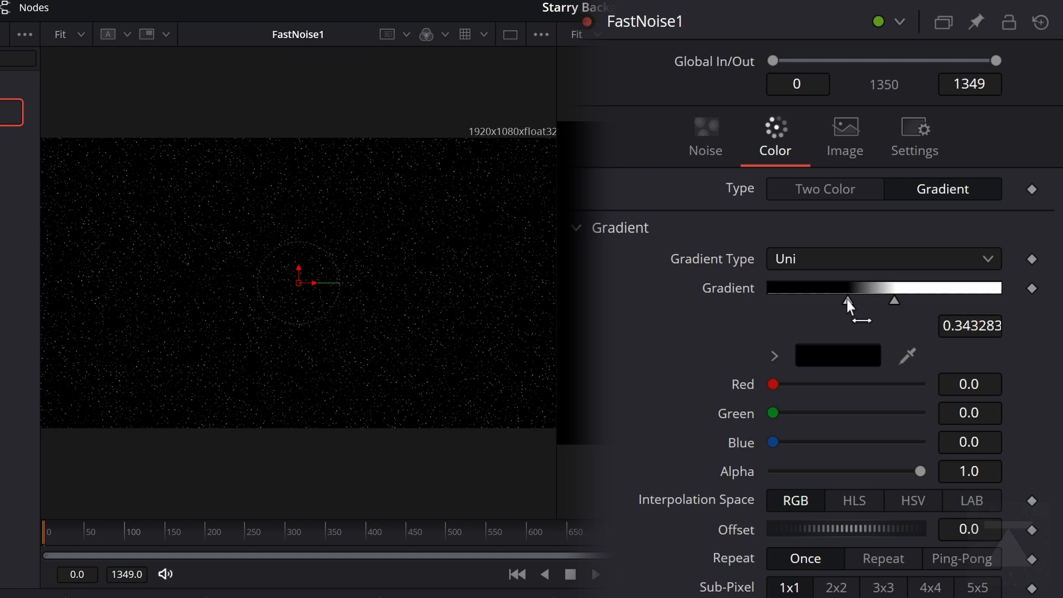
drag(847, 300, 894, 300)
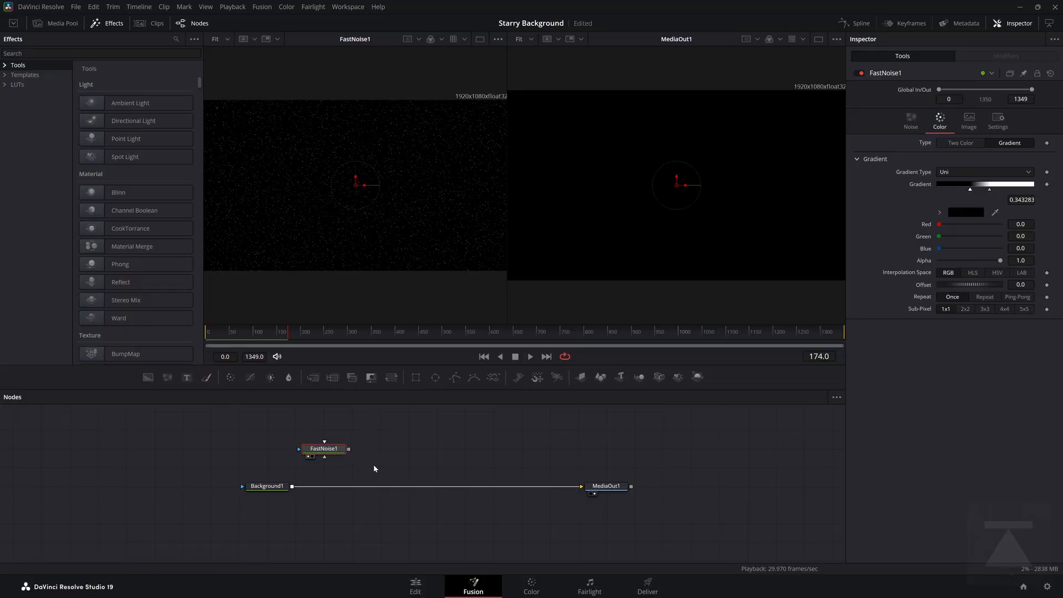
mouse_move(674, 140)
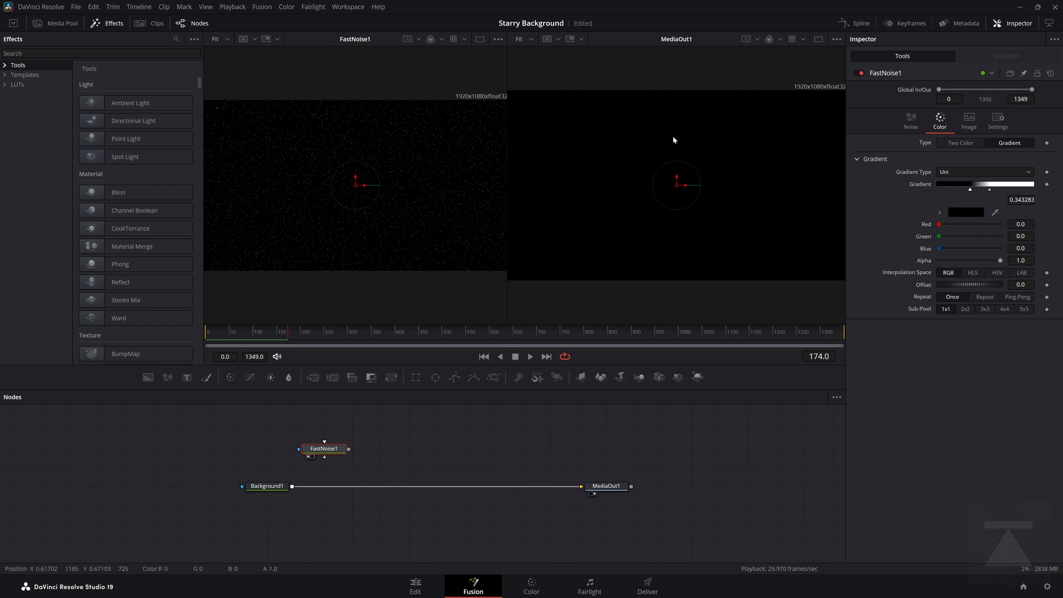
mouse_move(403, 476)
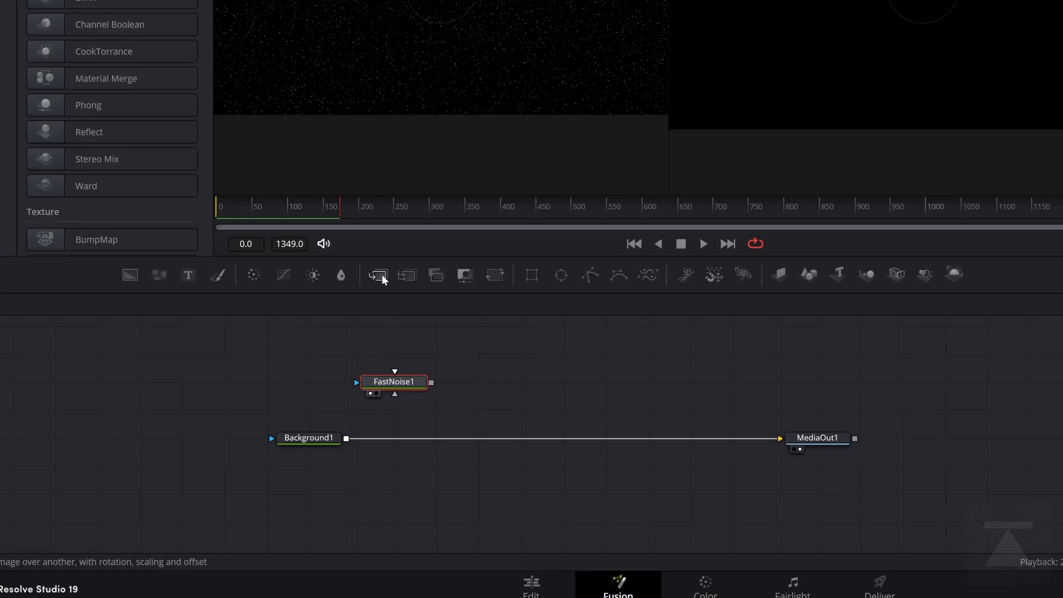
mouse_move(378, 275)
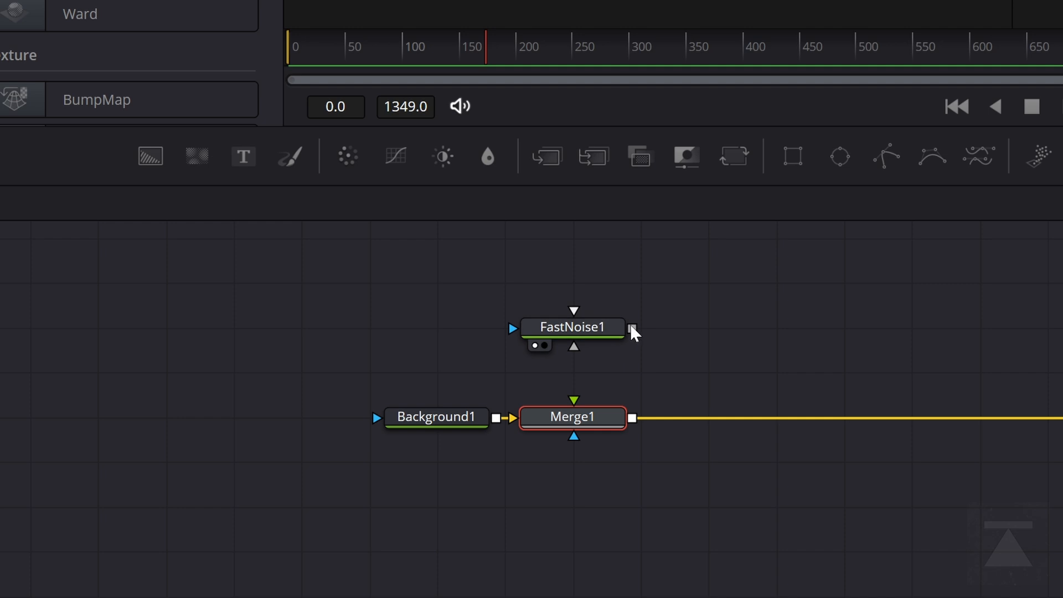
Wire FastNoise1 into Merge1 as the foreground over Background1
drag(632, 328, 574, 400)
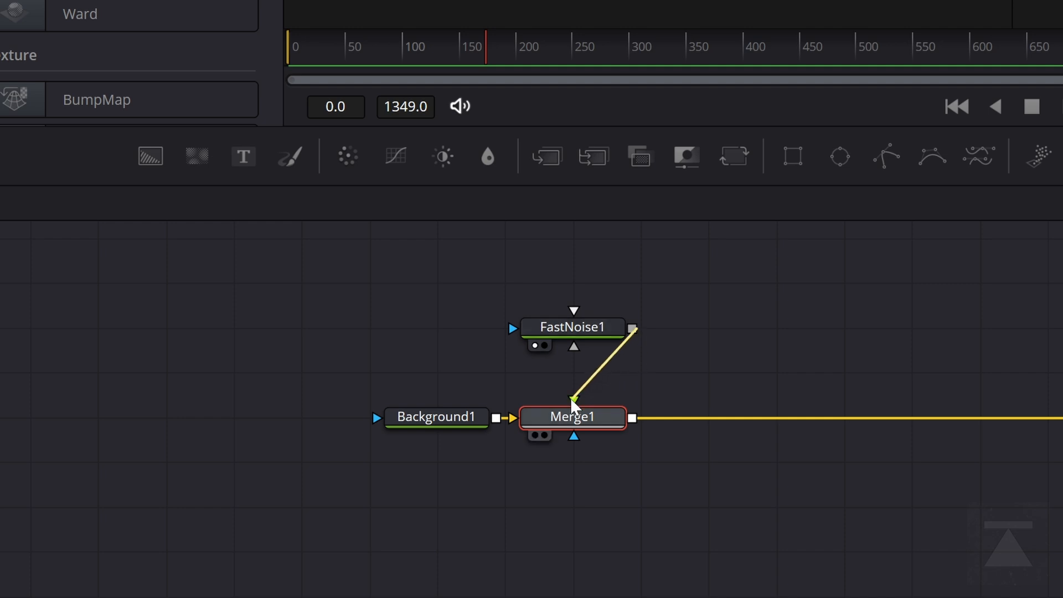
double_click(571, 325)
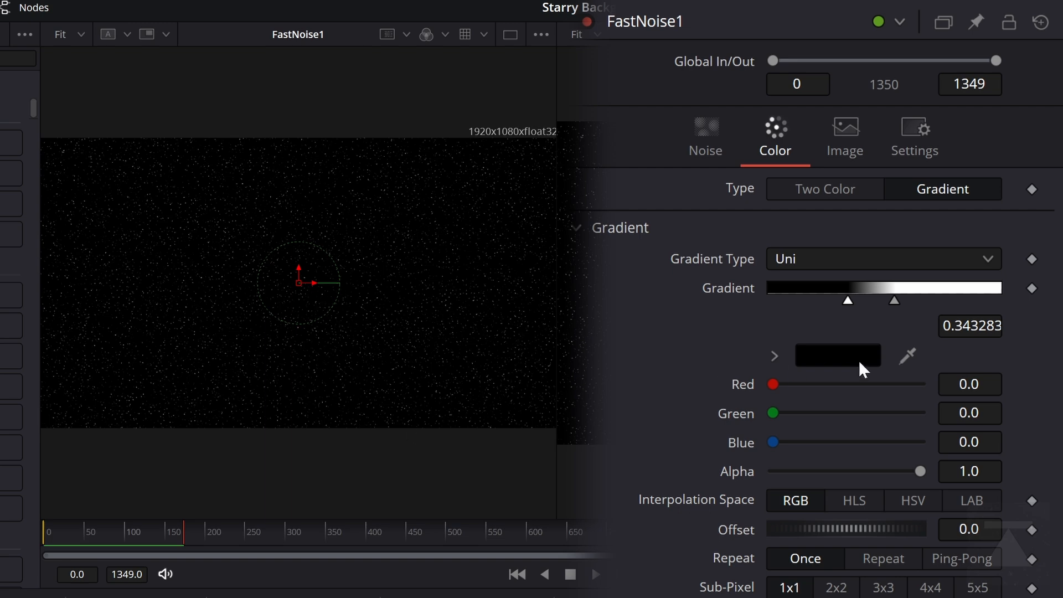
mouse_move(923, 478)
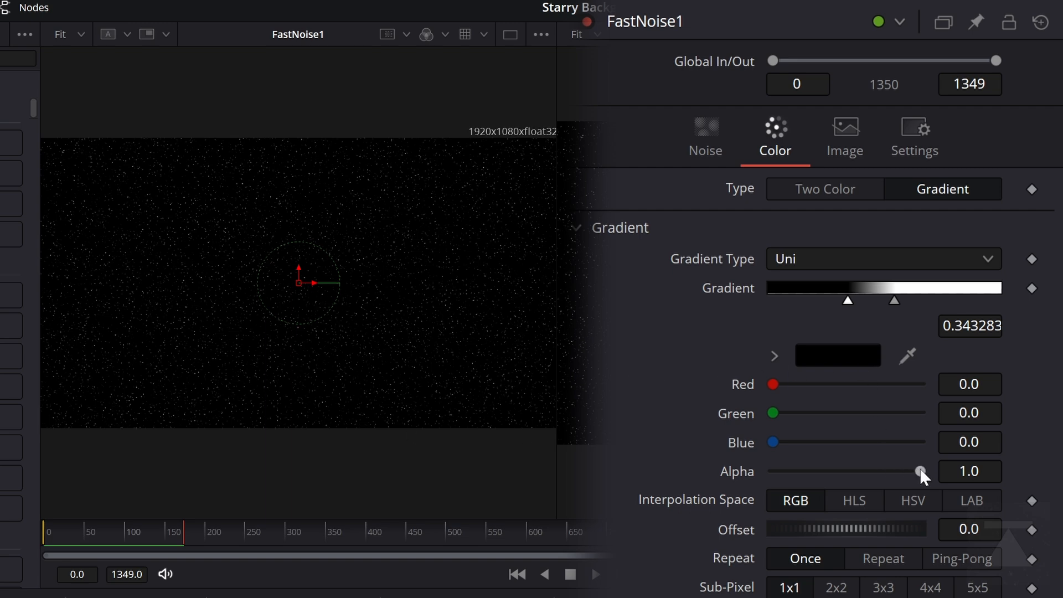
Drop the dark gradient stop's Alpha to 0.0 so only stars show over the background
drag(922, 472, 856, 472)
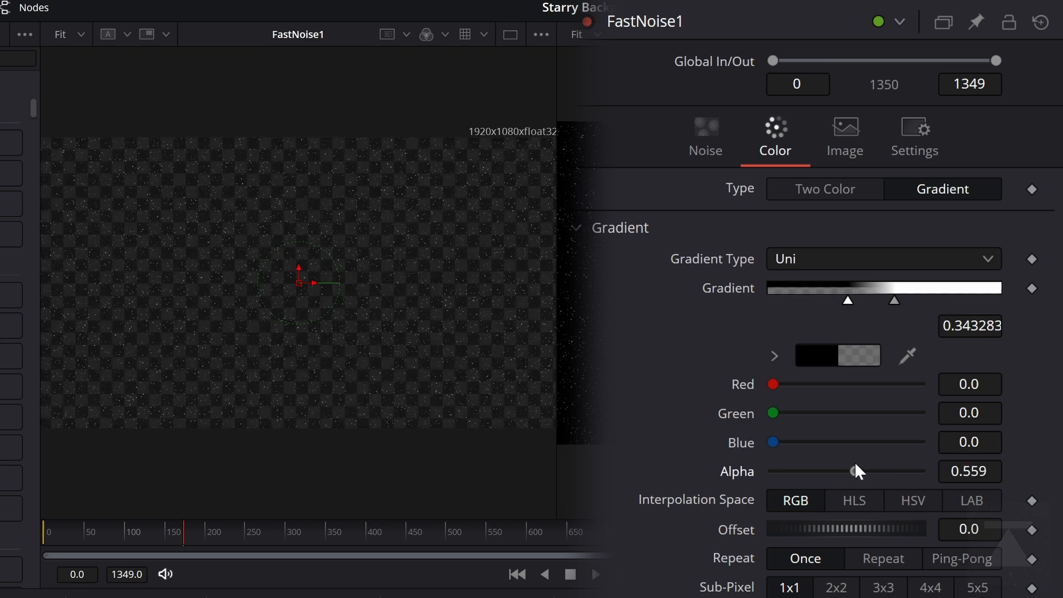
drag(859, 472, 804, 472)
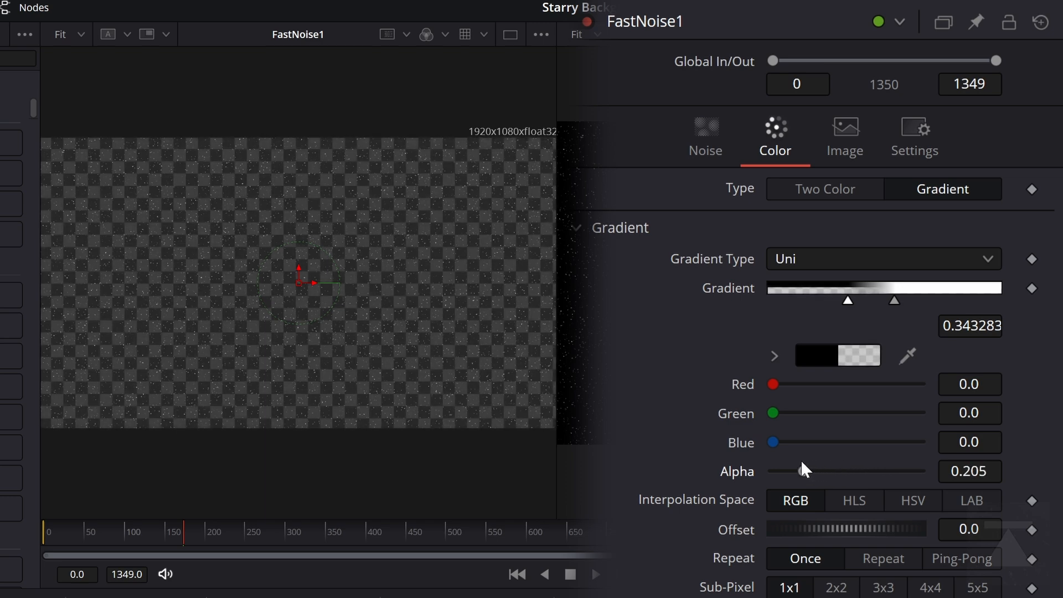
drag(804, 471, 772, 471)
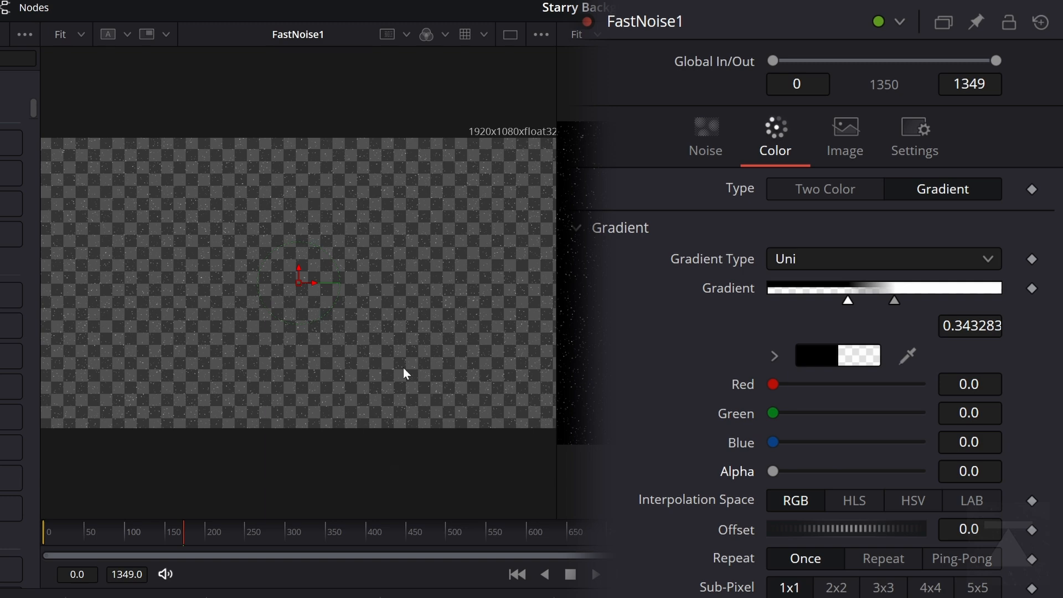
mouse_move(426, 336)
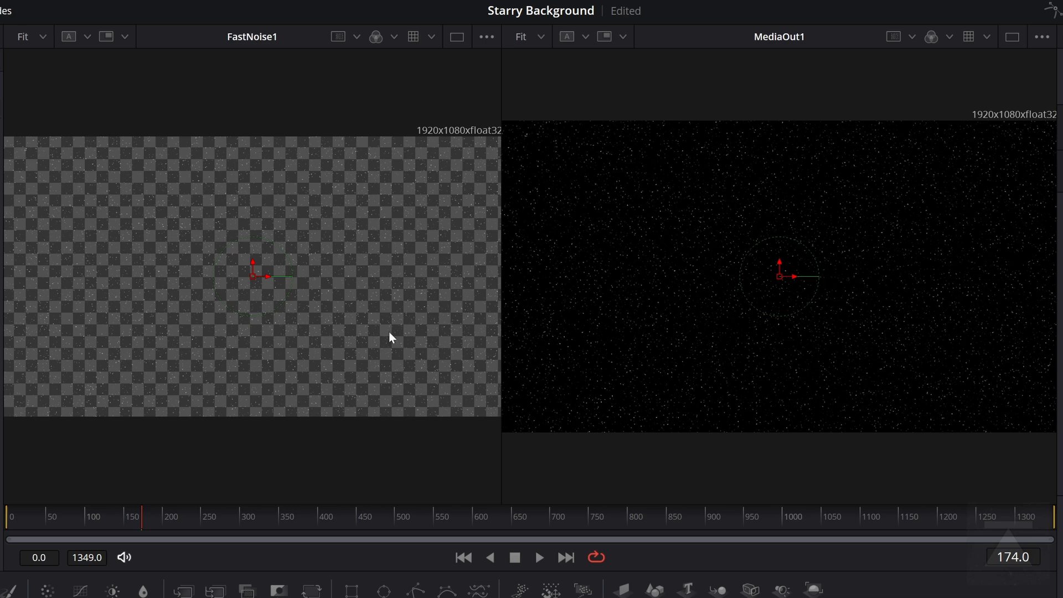
mouse_move(903, 261)
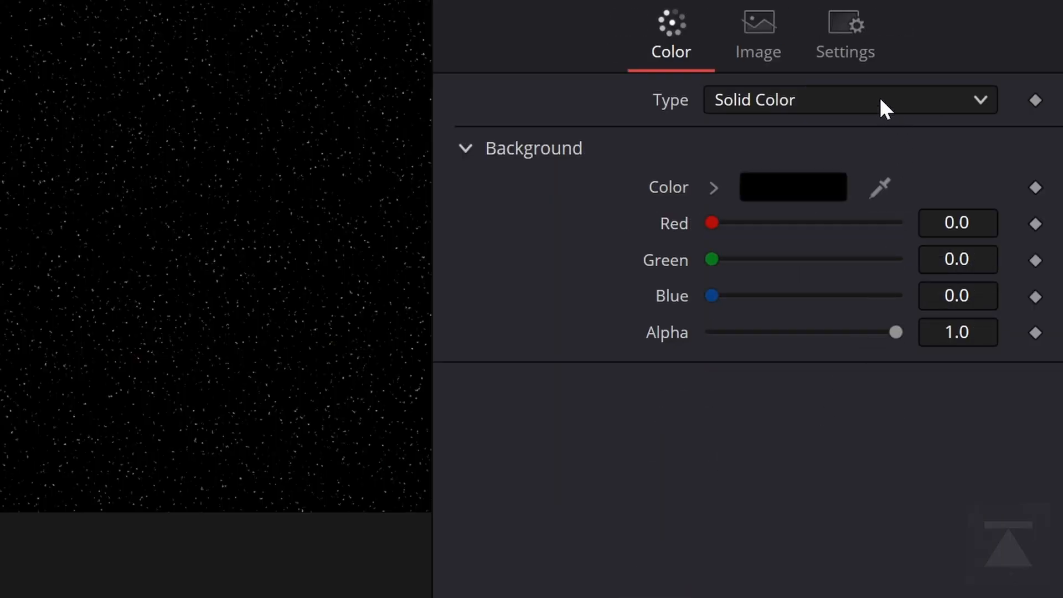
mouse_move(840, 114)
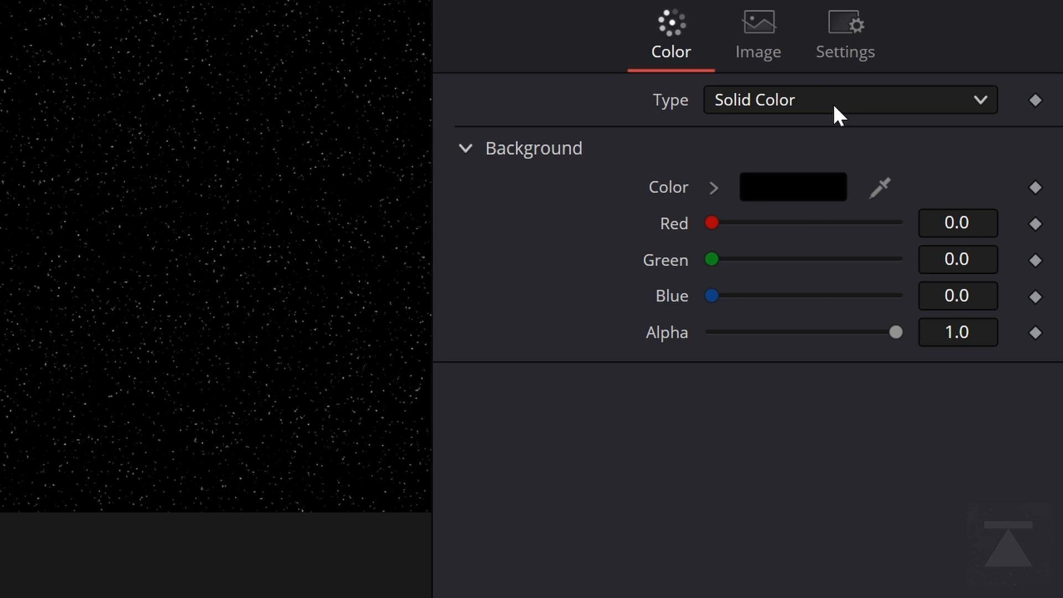
Switch Background1's type to Four Corner with all corners still black
click(849, 100)
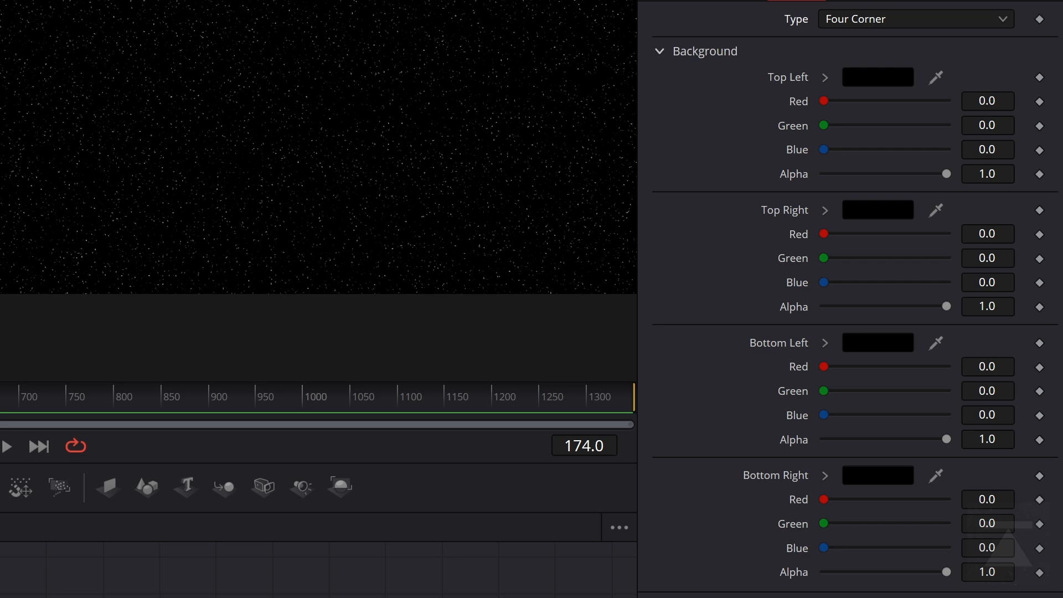
mouse_move(804, 285)
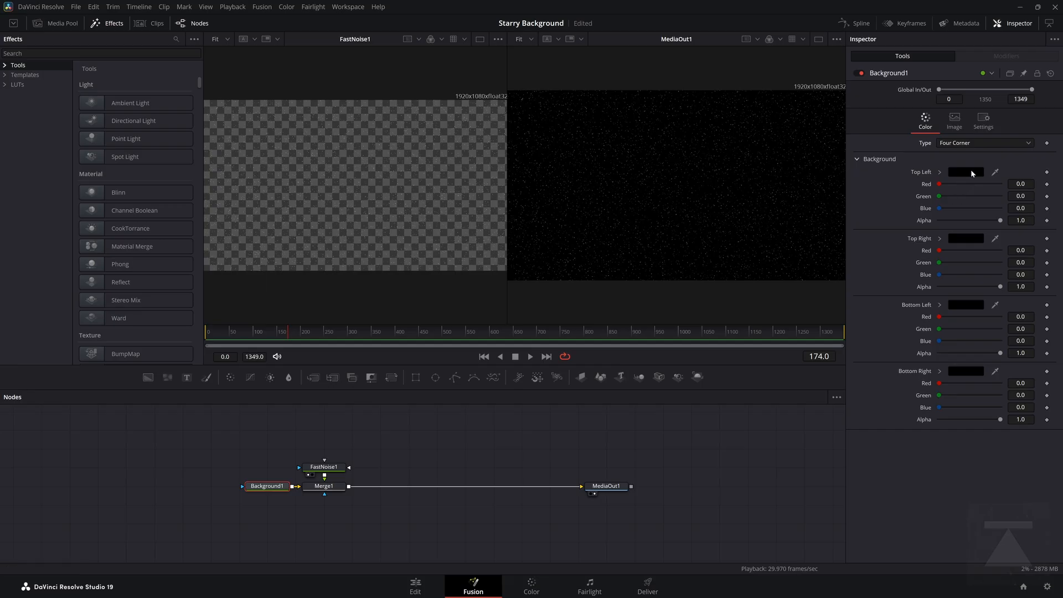
Make Background1's top-left corner dark blue with Blue about 0.268
click(964, 173)
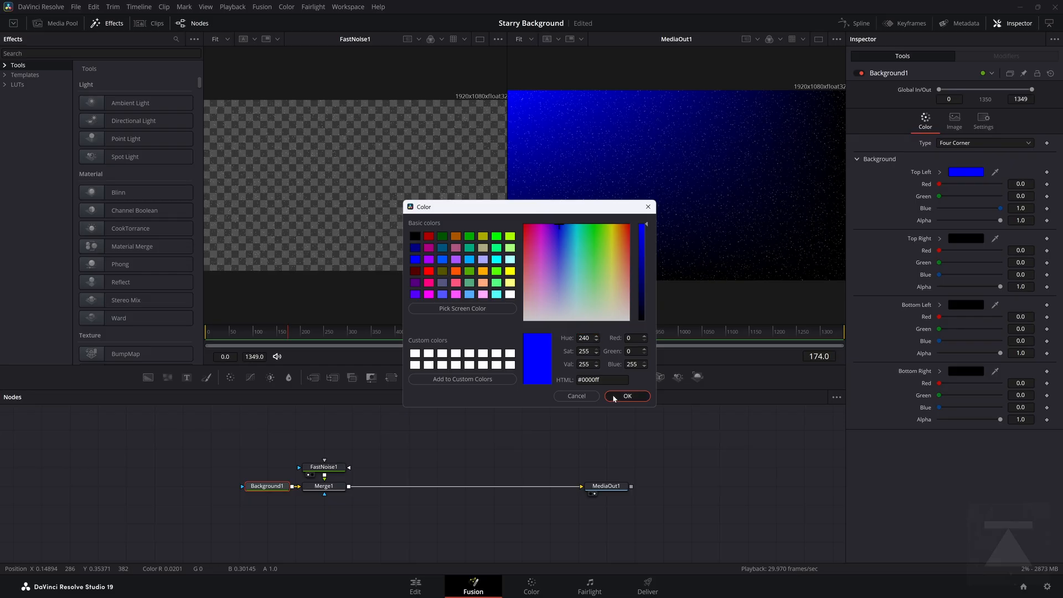
click(625, 395)
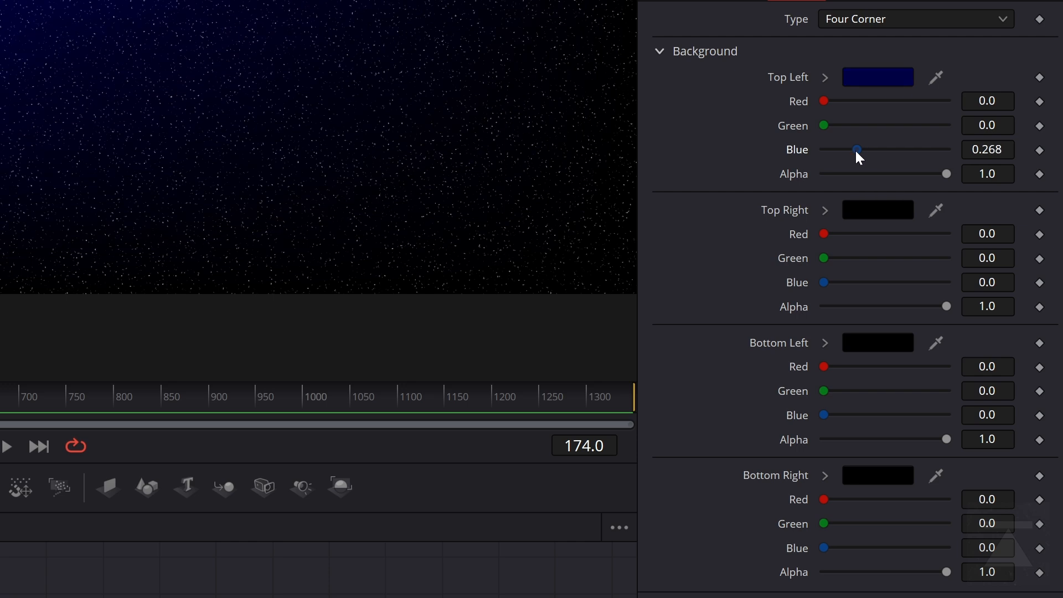
drag(857, 150, 853, 149)
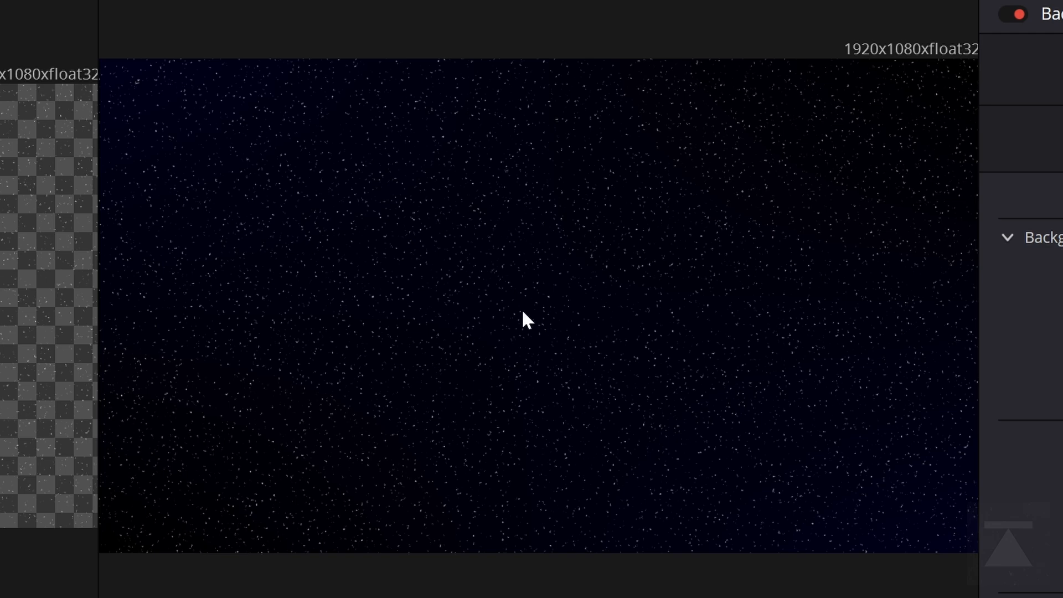
click(843, 574)
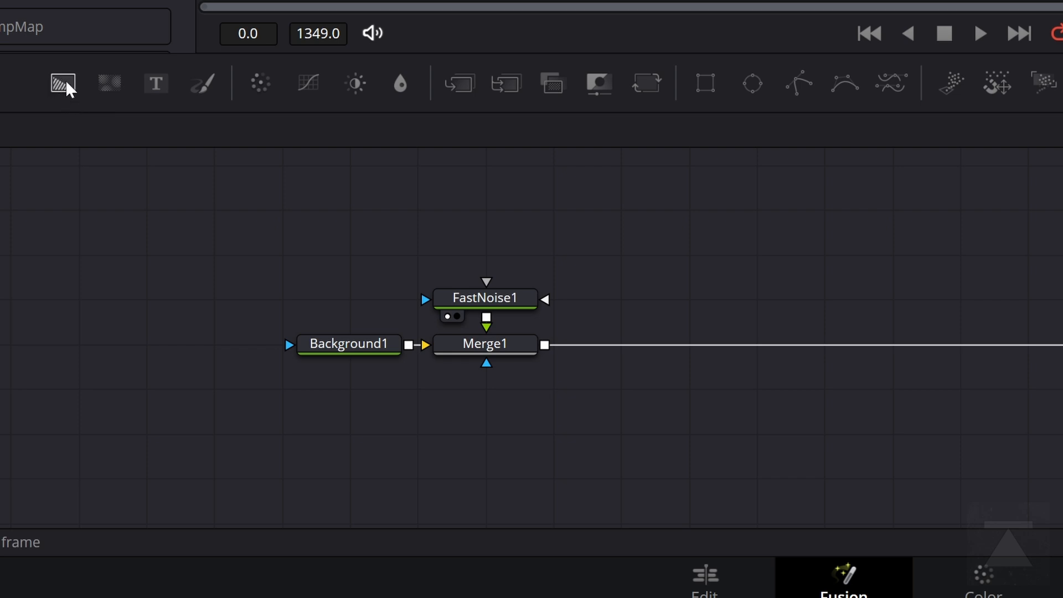
Add a Background2 node filled with solid magenta #ff00ff
click(62, 83)
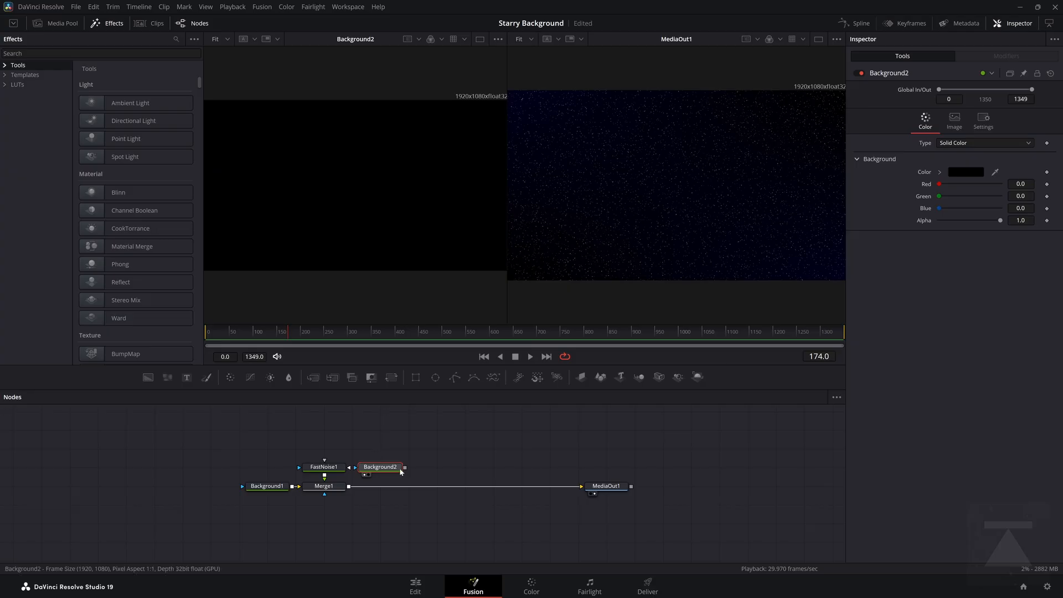
click(965, 171)
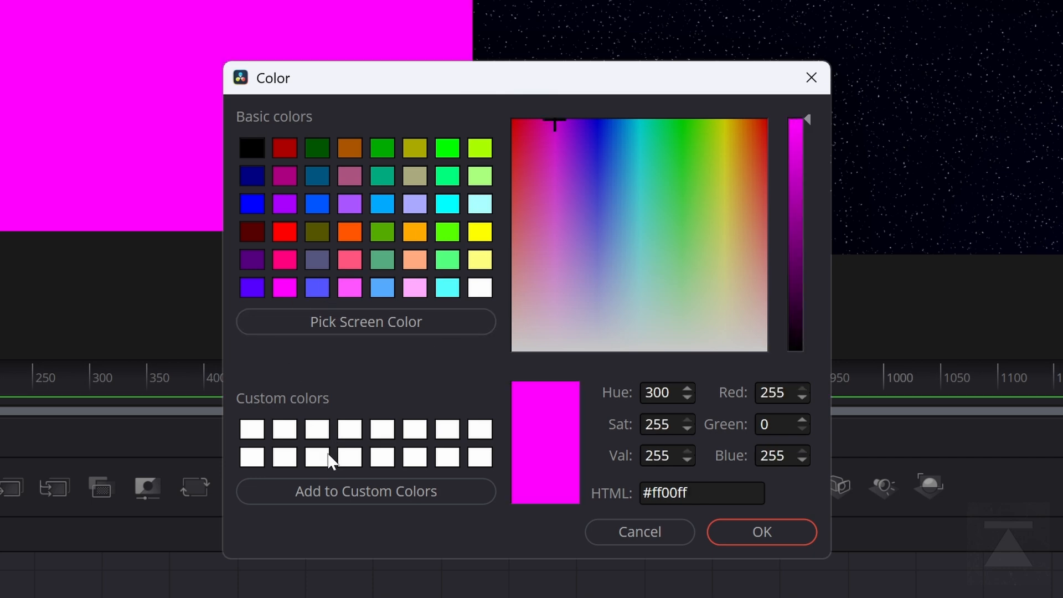
click(760, 531)
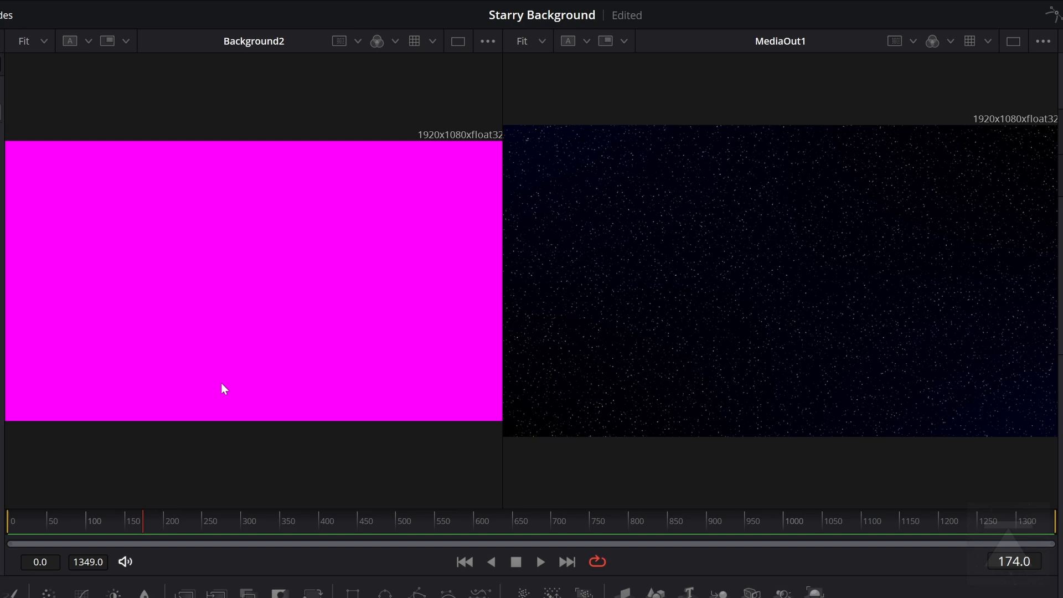
click(843, 579)
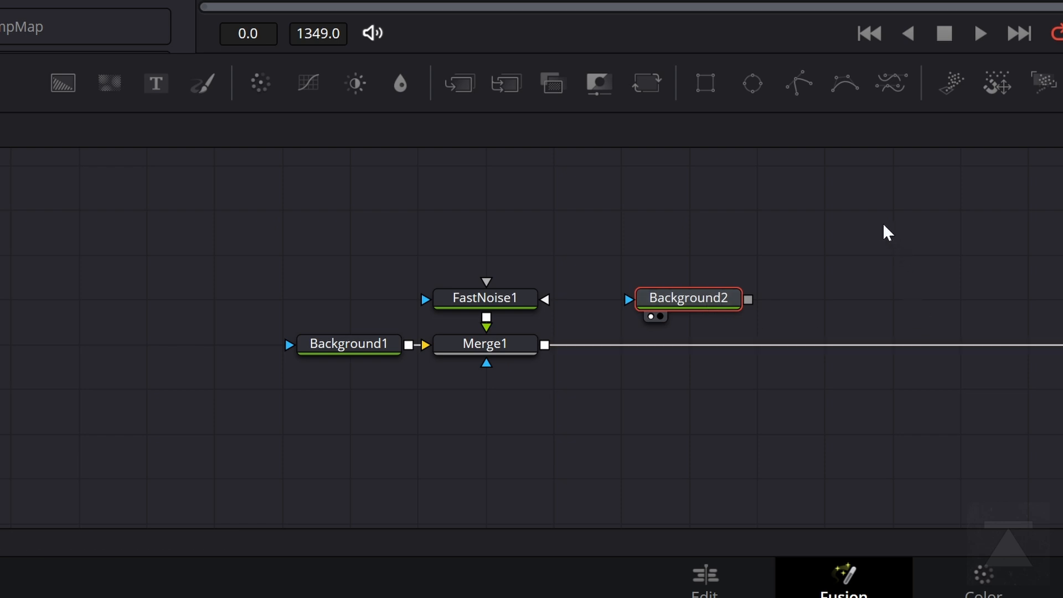
mouse_move(769, 321)
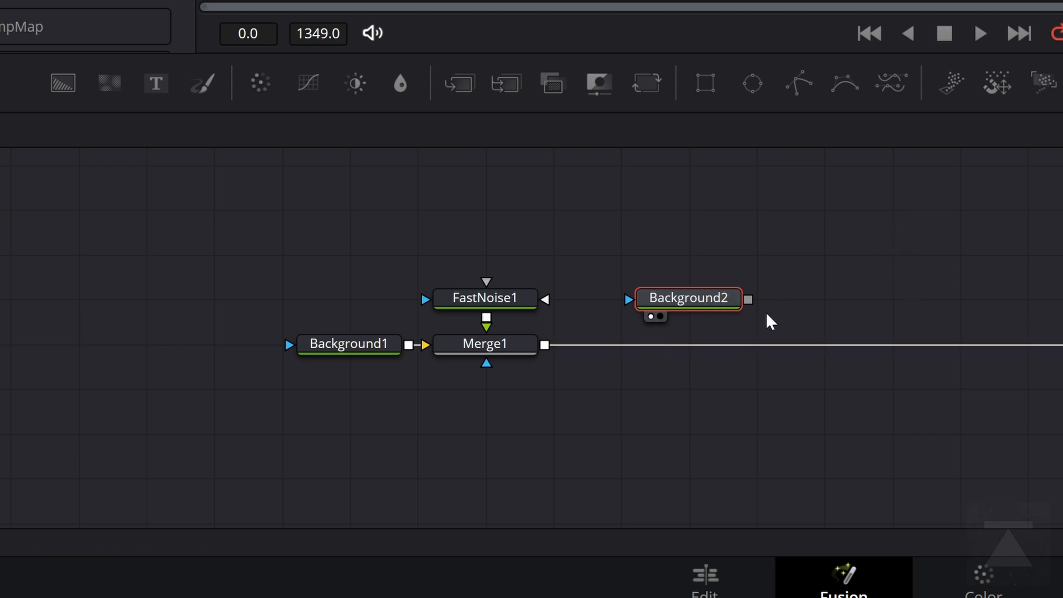
mouse_move(625, 309)
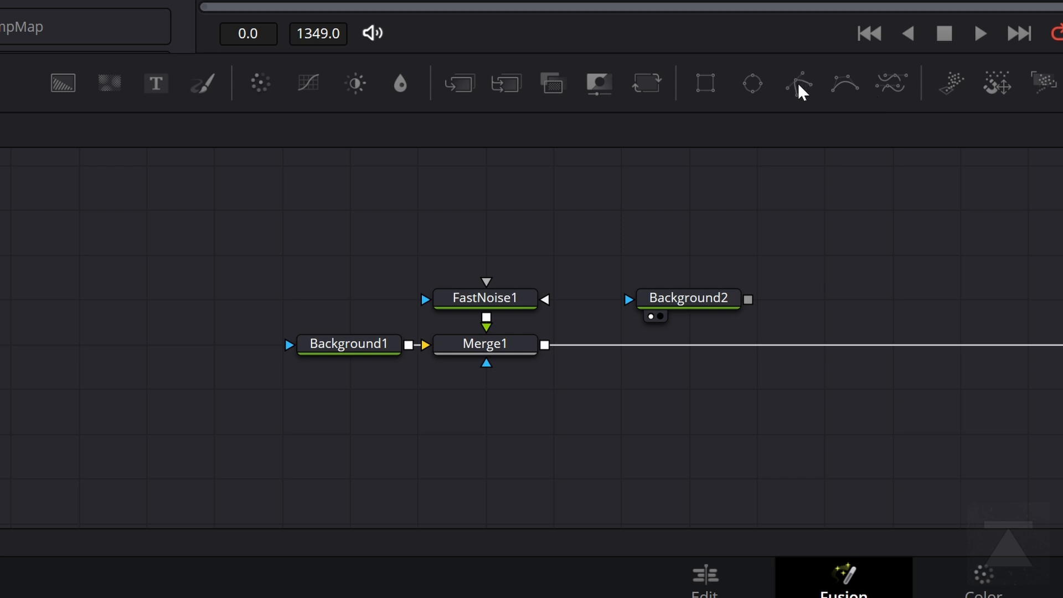
Mask Background2's magenta with Polygon1 drawn into a wavy cloud reaching past the left frame edge
click(799, 83)
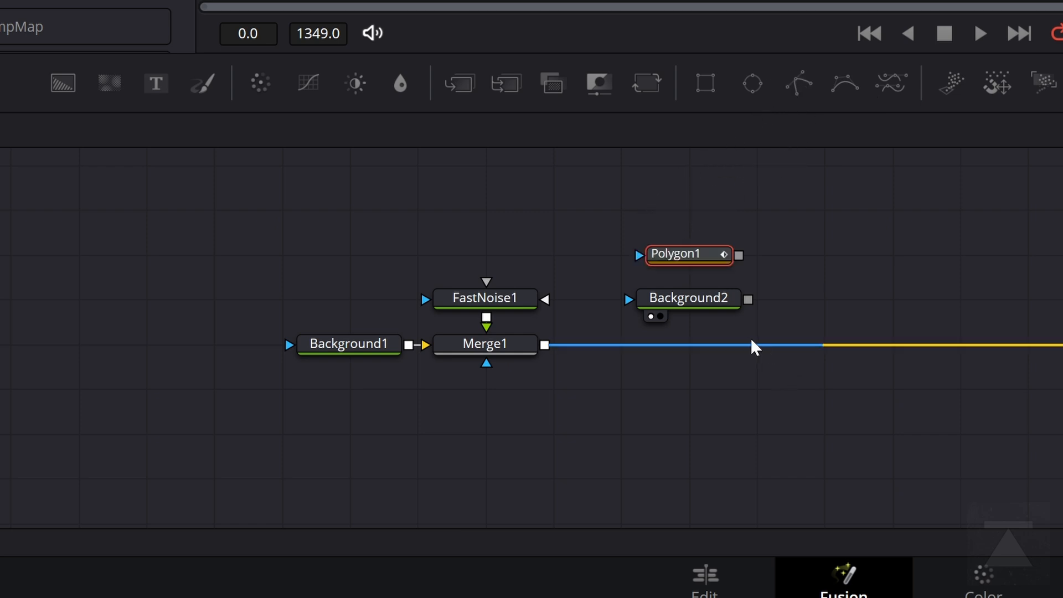
double_click(681, 254)
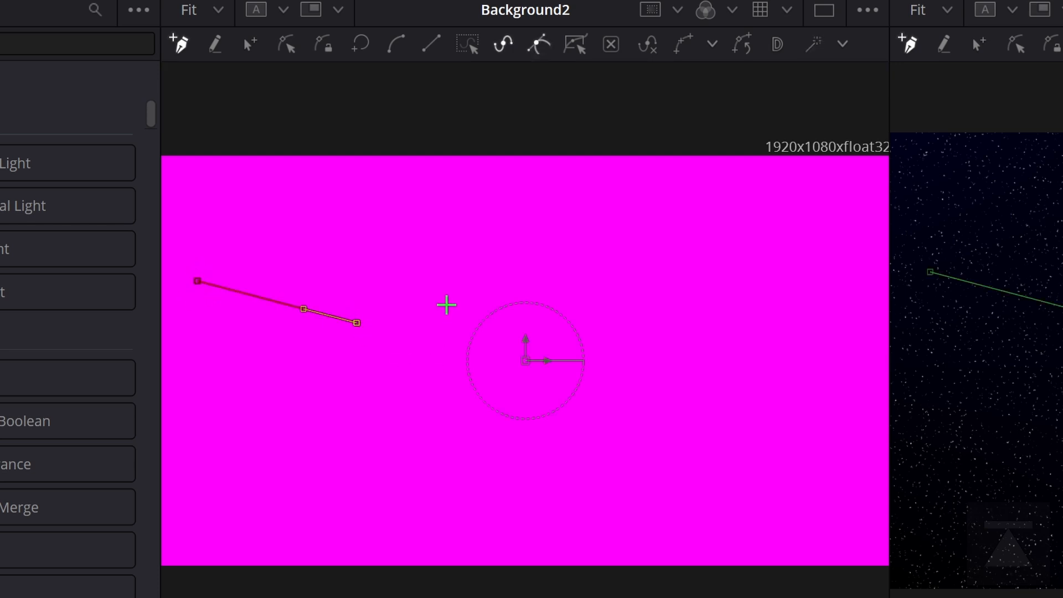
click(567, 420)
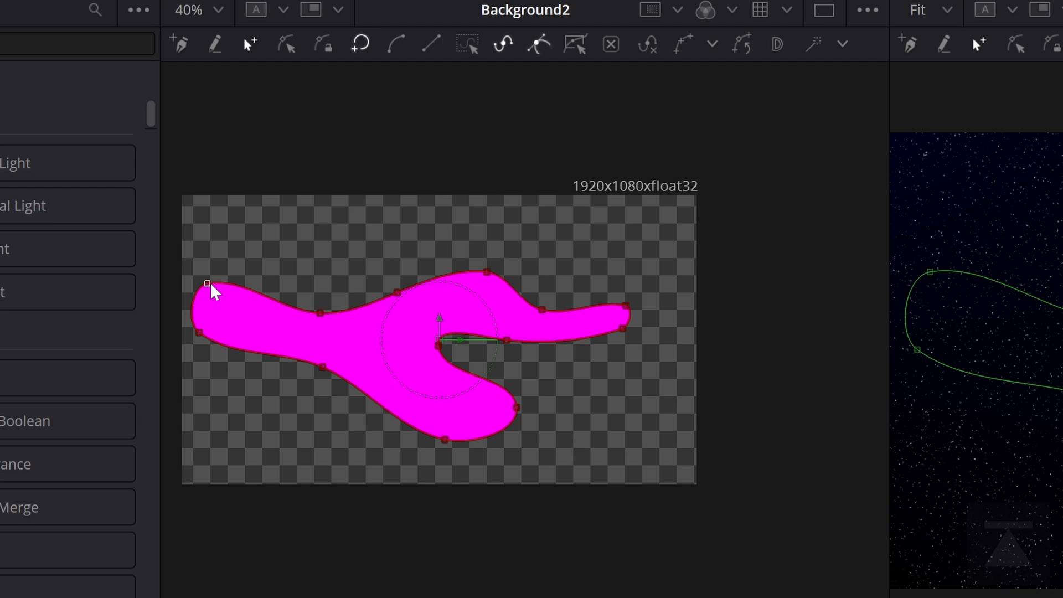
drag(208, 283, 198, 334)
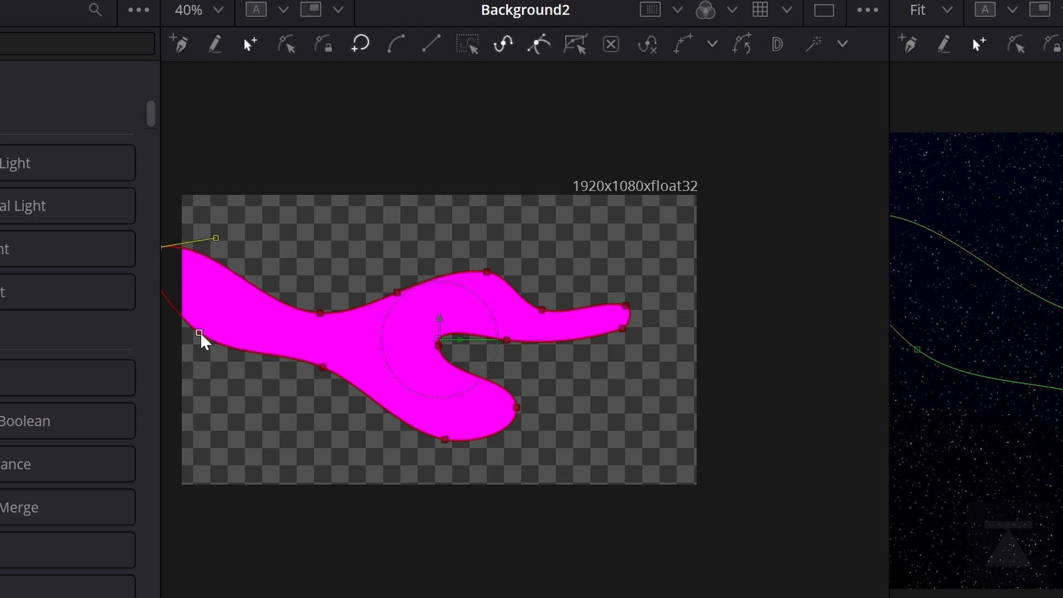
click(197, 10)
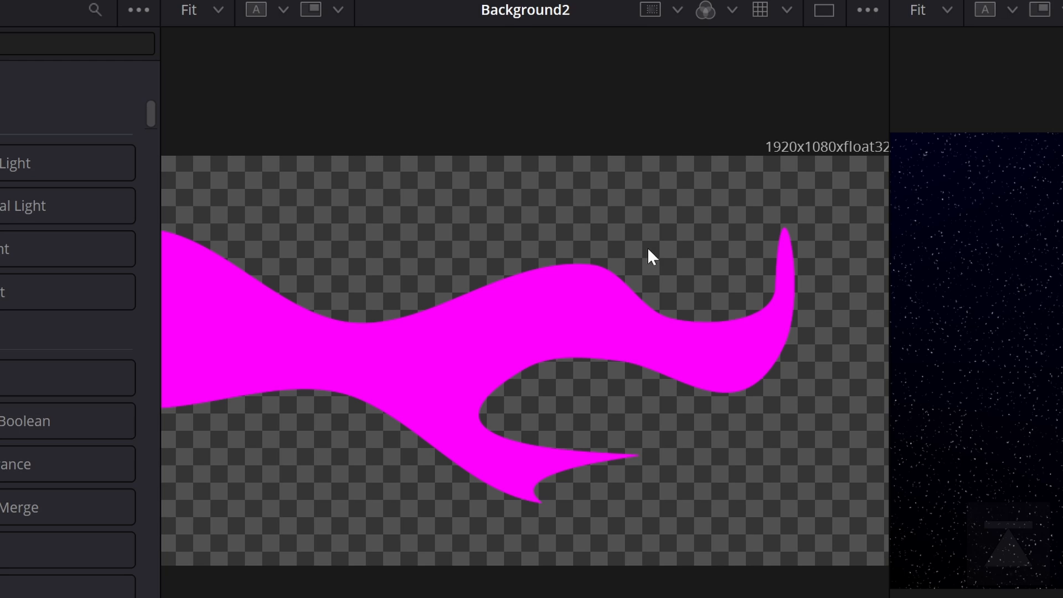
mouse_move(655, 498)
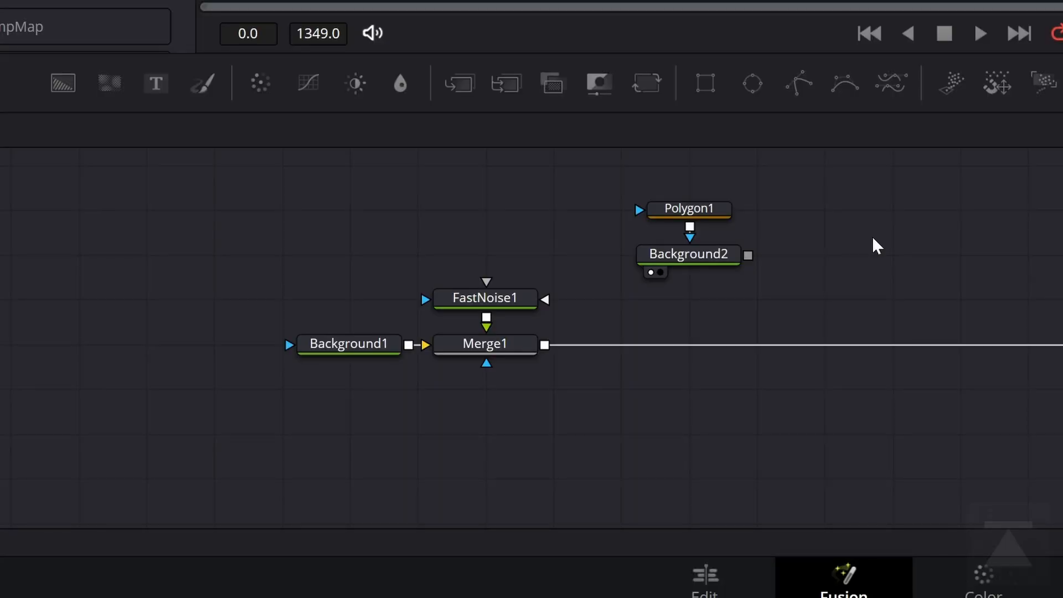
mouse_move(861, 237)
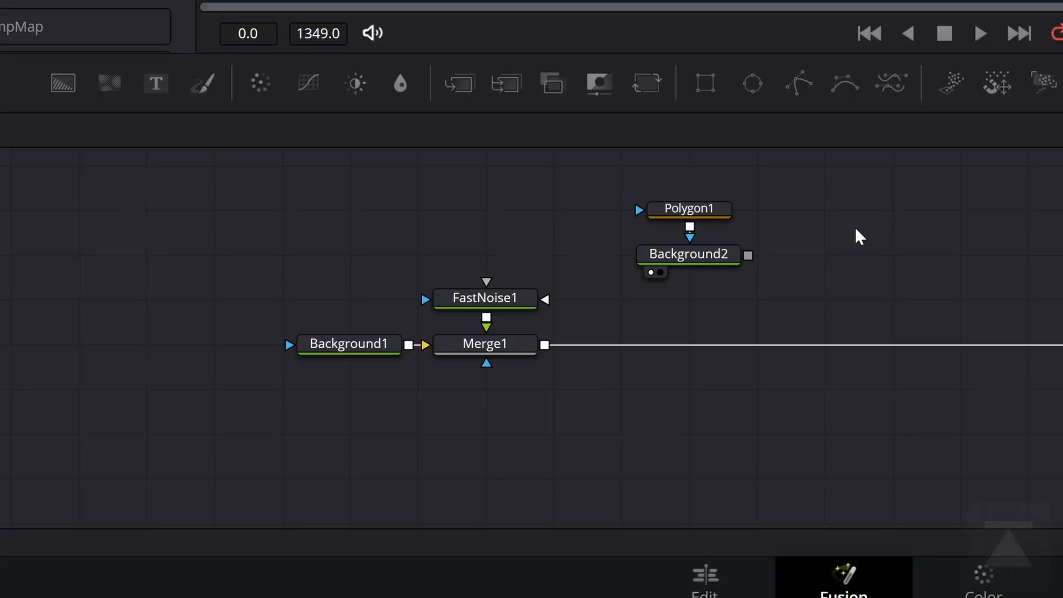
mouse_move(400, 83)
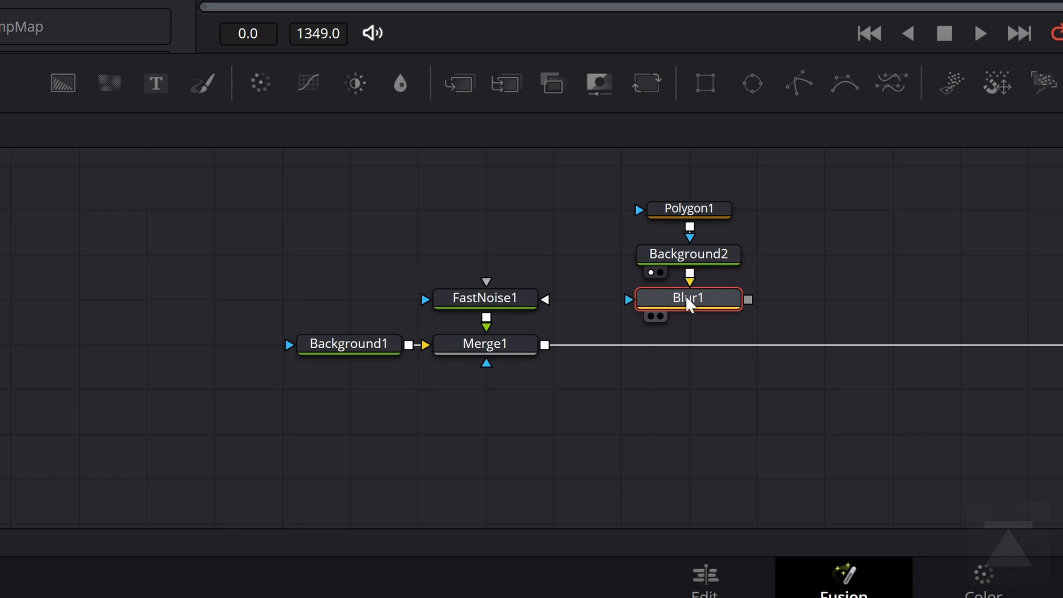
Insert Blur1 below the magenta cloud and settle its Blur Size at about 37.8
drag(688, 299, 688, 343)
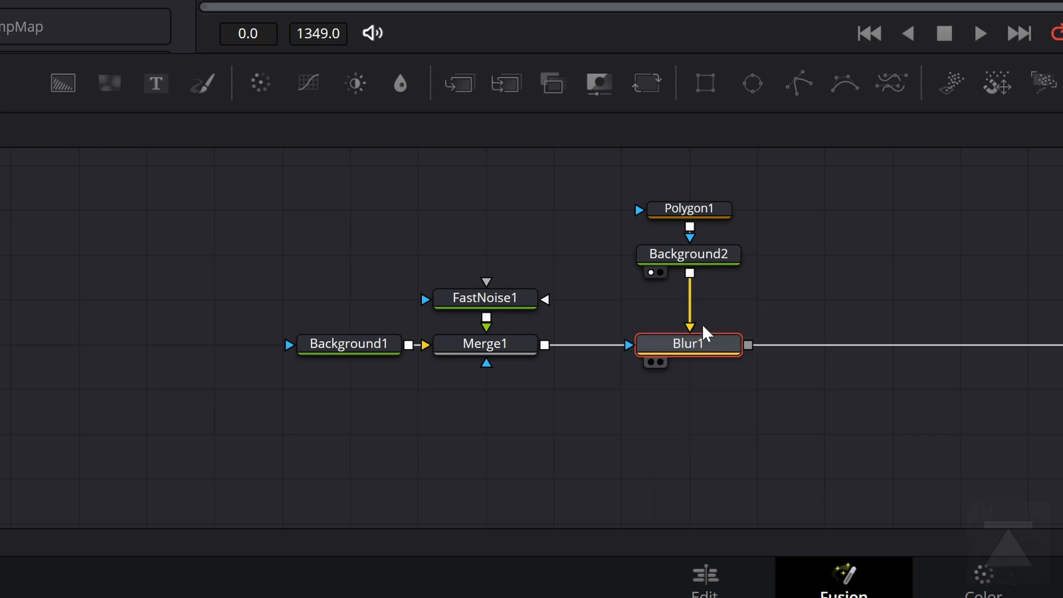
drag(688, 343, 688, 298)
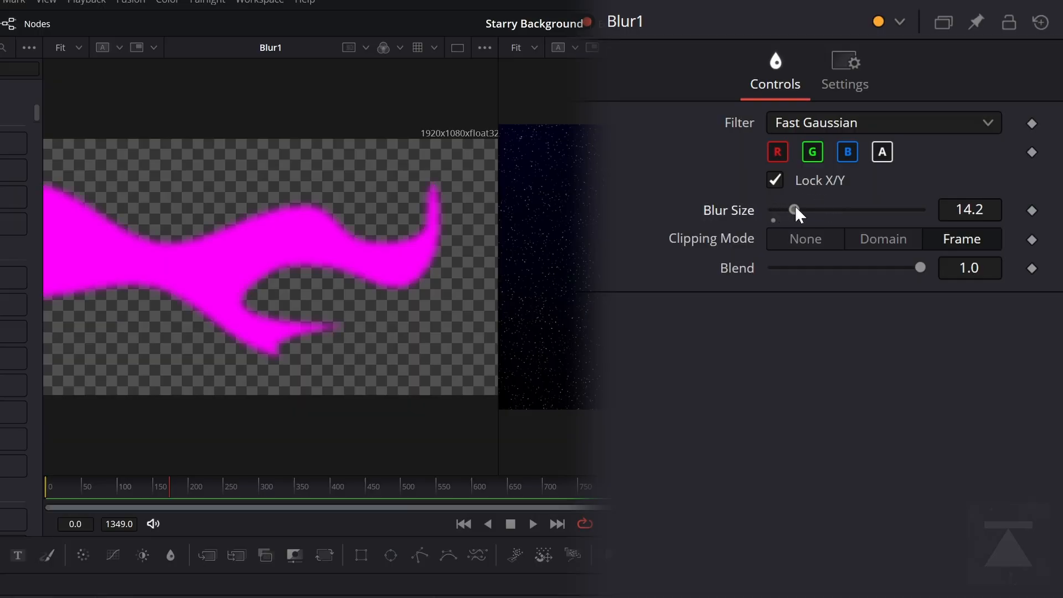
drag(795, 209, 844, 210)
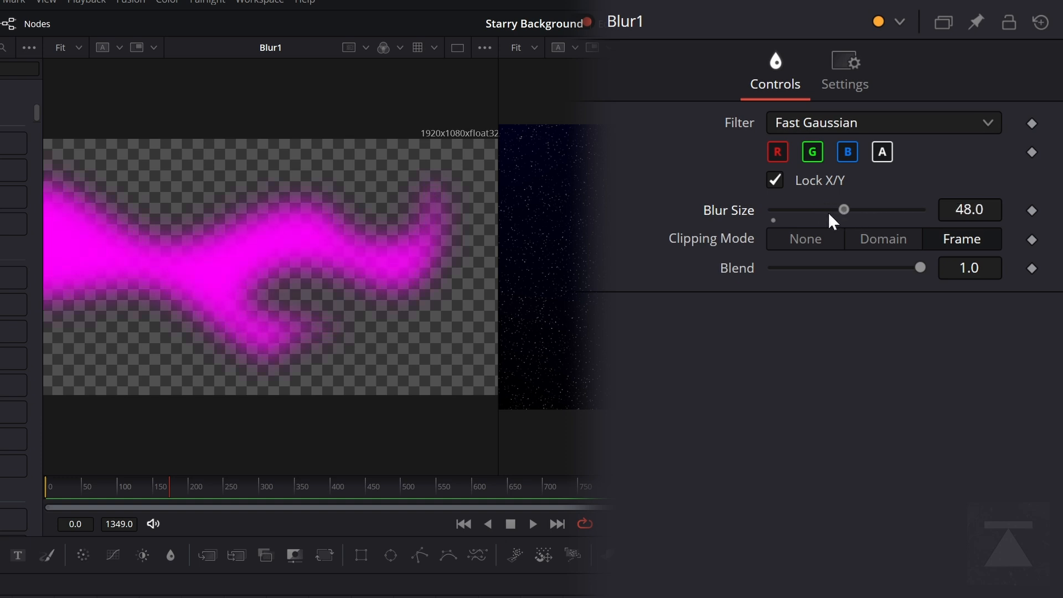
drag(844, 209, 828, 209)
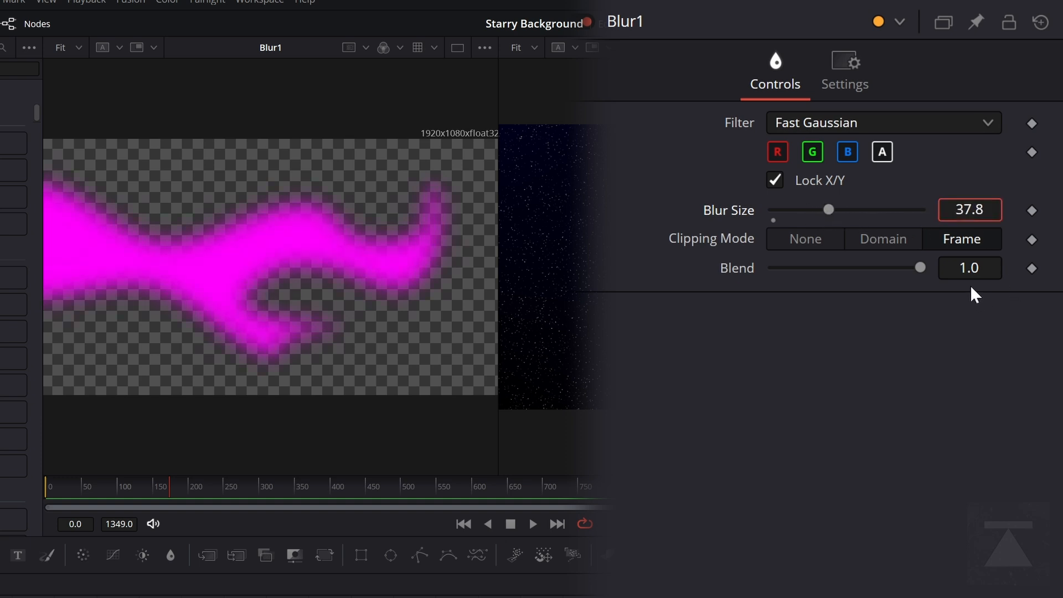
drag(827, 210, 883, 210)
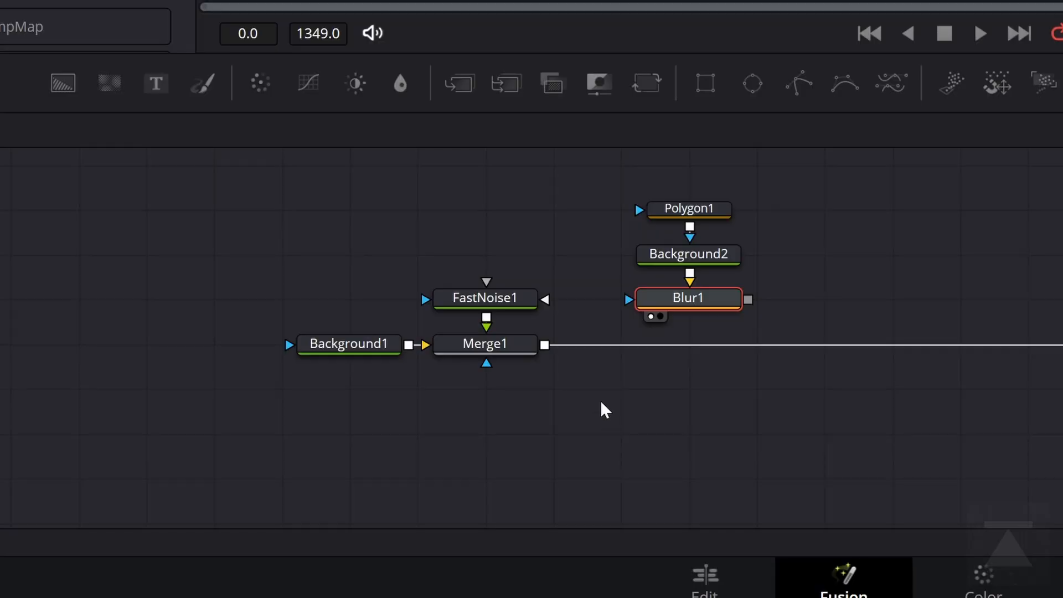
mouse_move(572, 412)
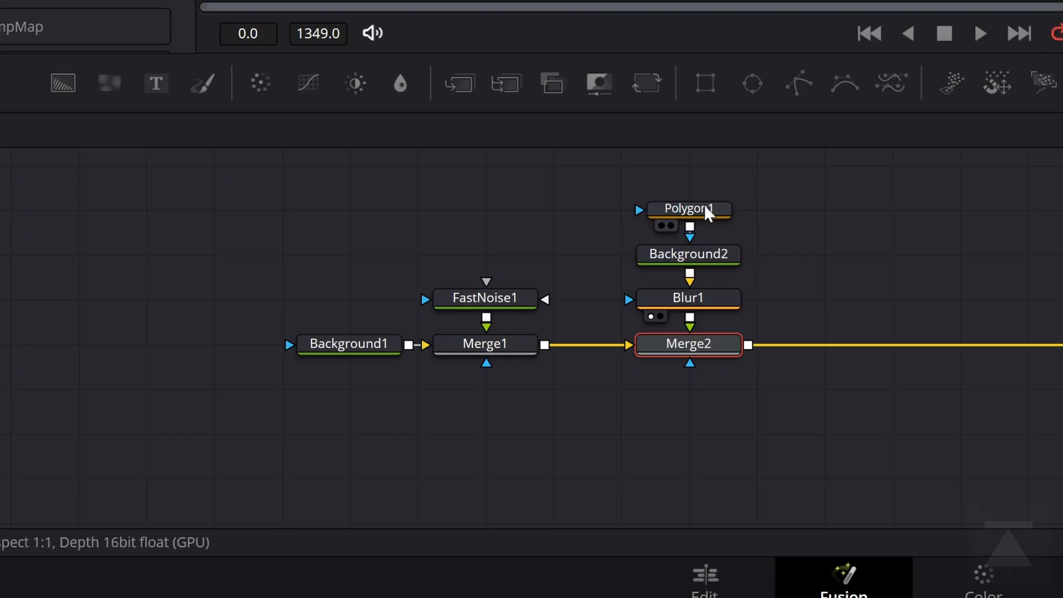
View the blurred cloud, then fade Merge2's nebula over the stars with the Blend slider
click(688, 297)
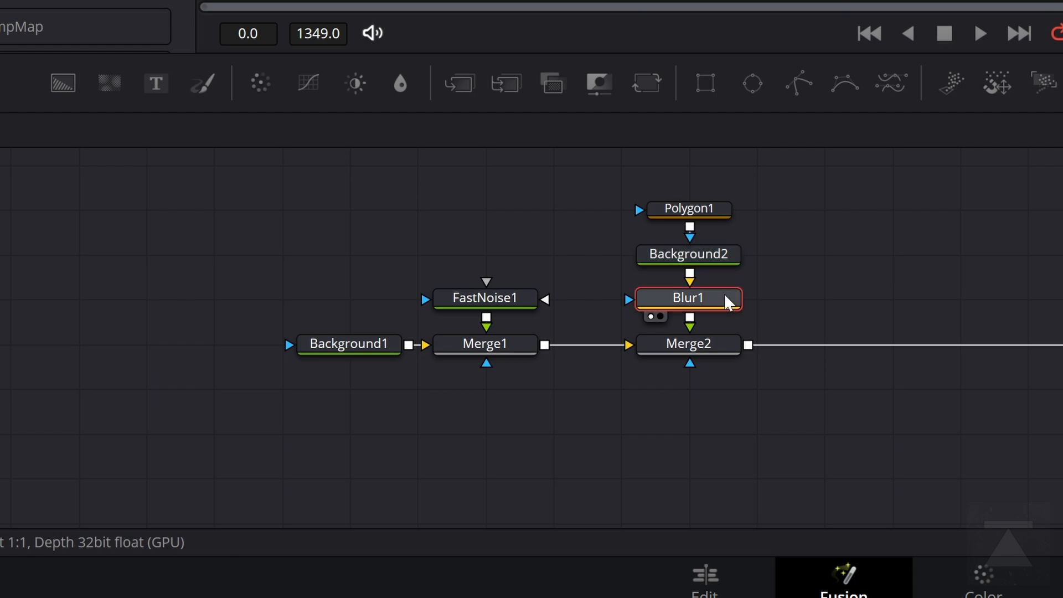
double_click(686, 254)
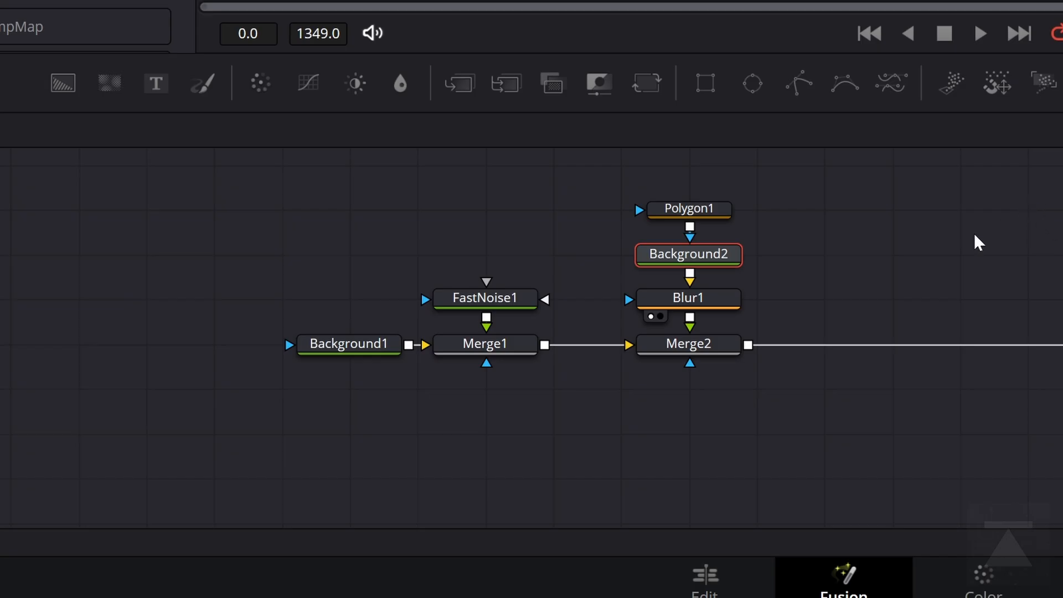
click(688, 344)
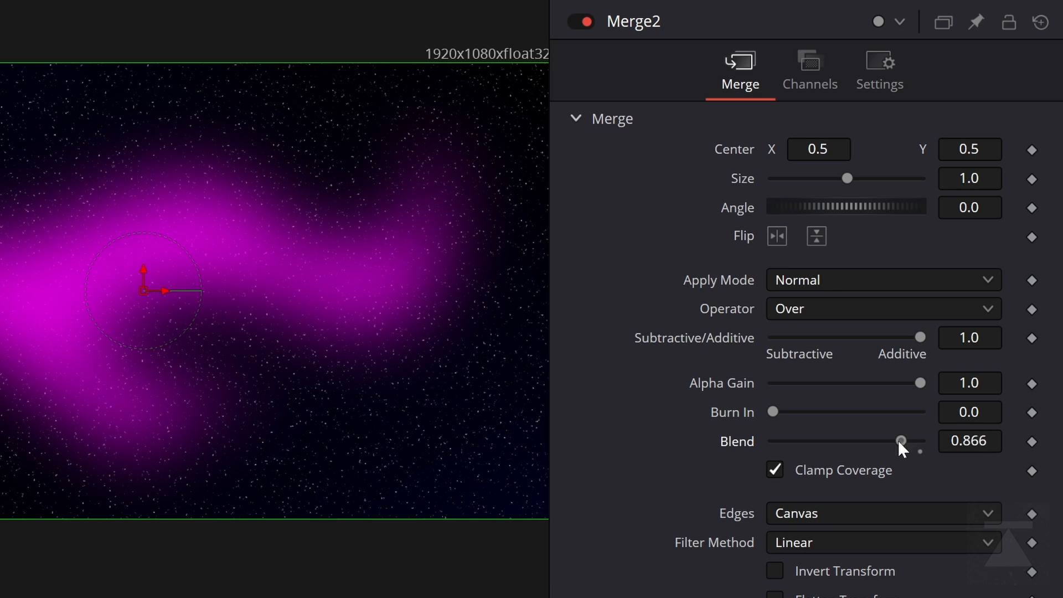
drag(901, 442, 843, 442)
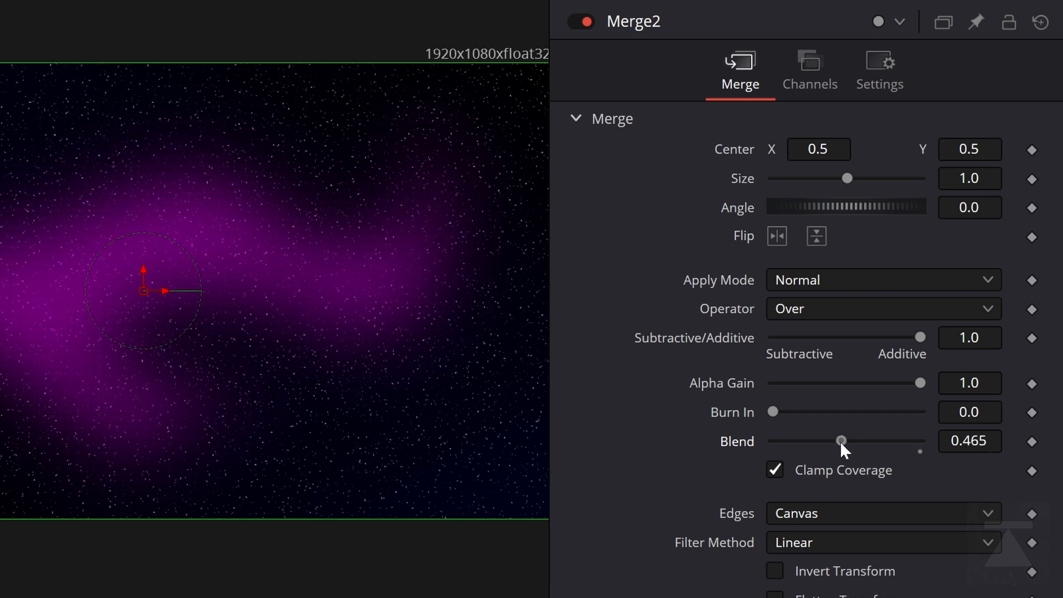
drag(843, 441, 807, 440)
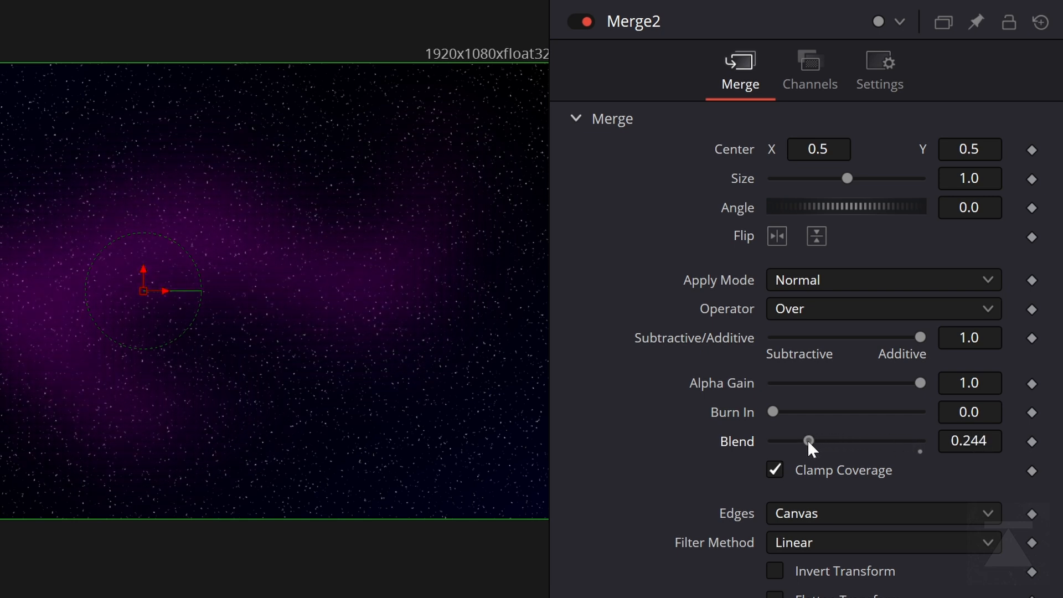
drag(809, 440, 843, 441)
text(0.5)
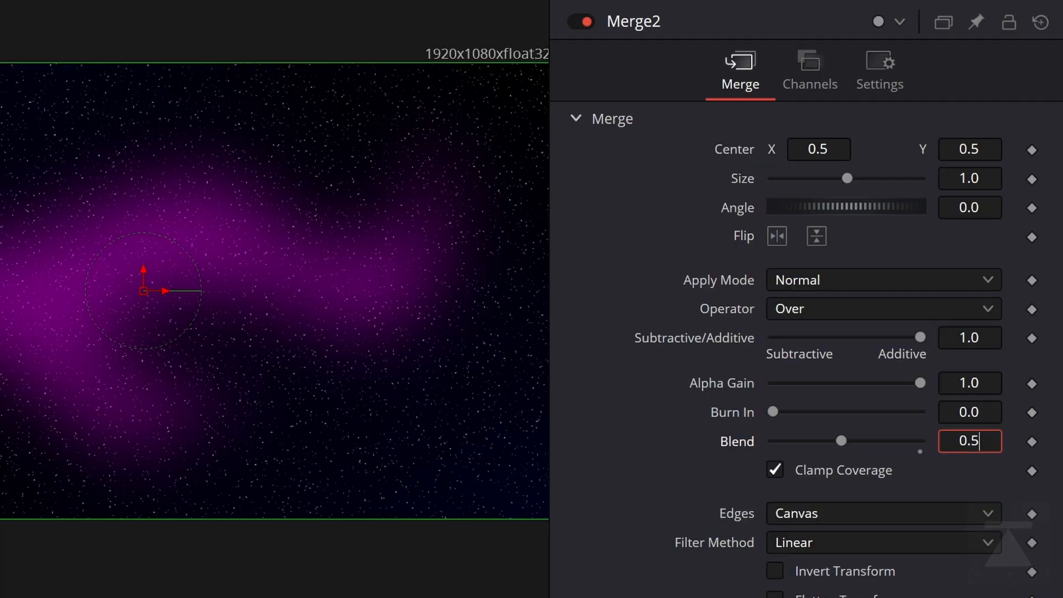
Refine Merge2's Blend down to about 0.283 for a faint purple nebula
click(817, 149)
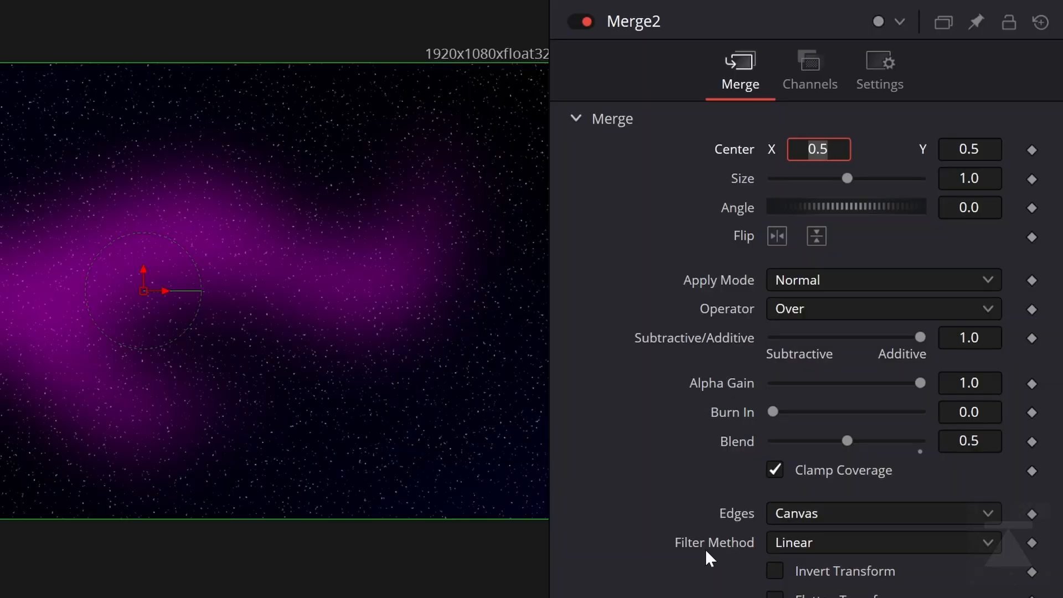
drag(846, 441, 816, 440)
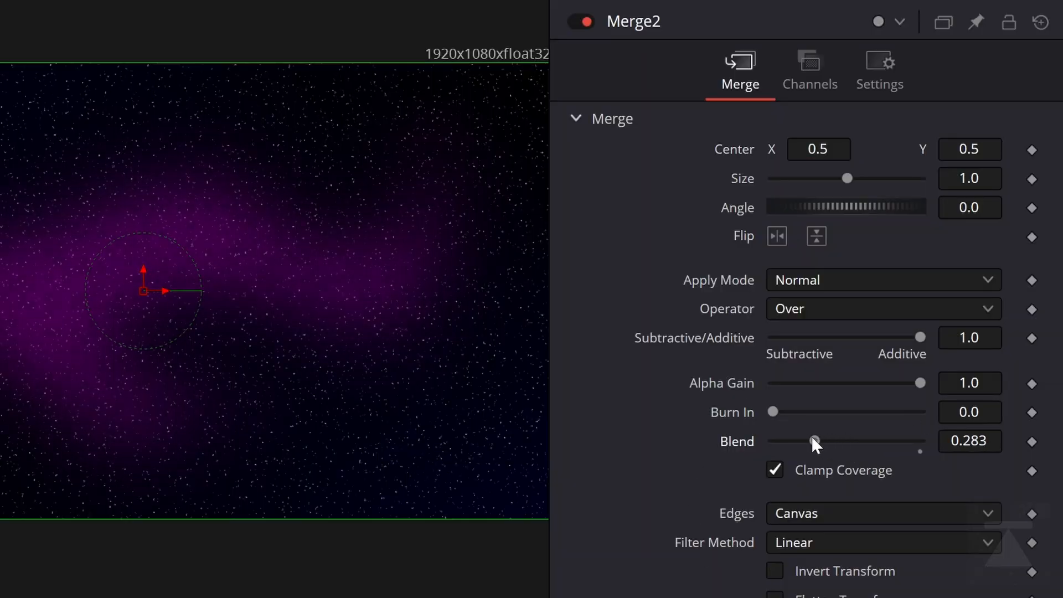
drag(817, 440, 833, 441)
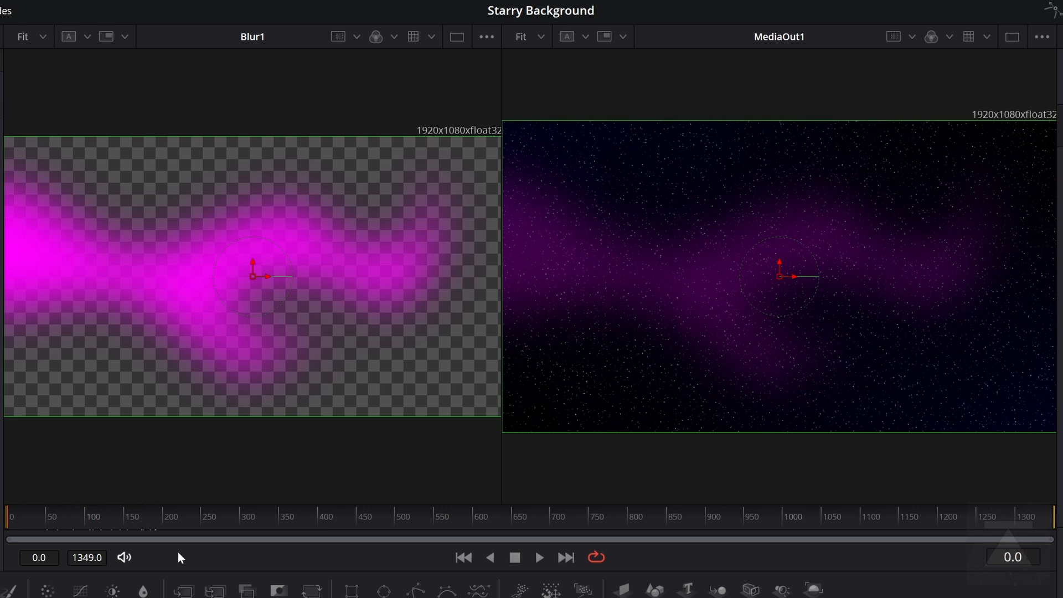
Check FastNoise1 with Seethe Rate 0.05 and play the finished comp back to frame 376
click(539, 557)
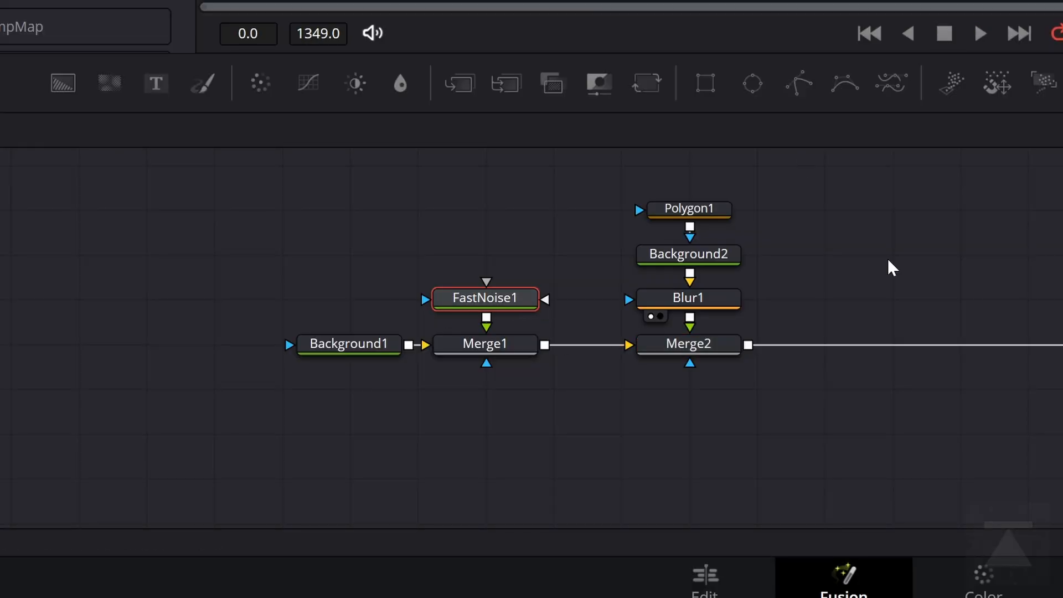
double_click(484, 298)
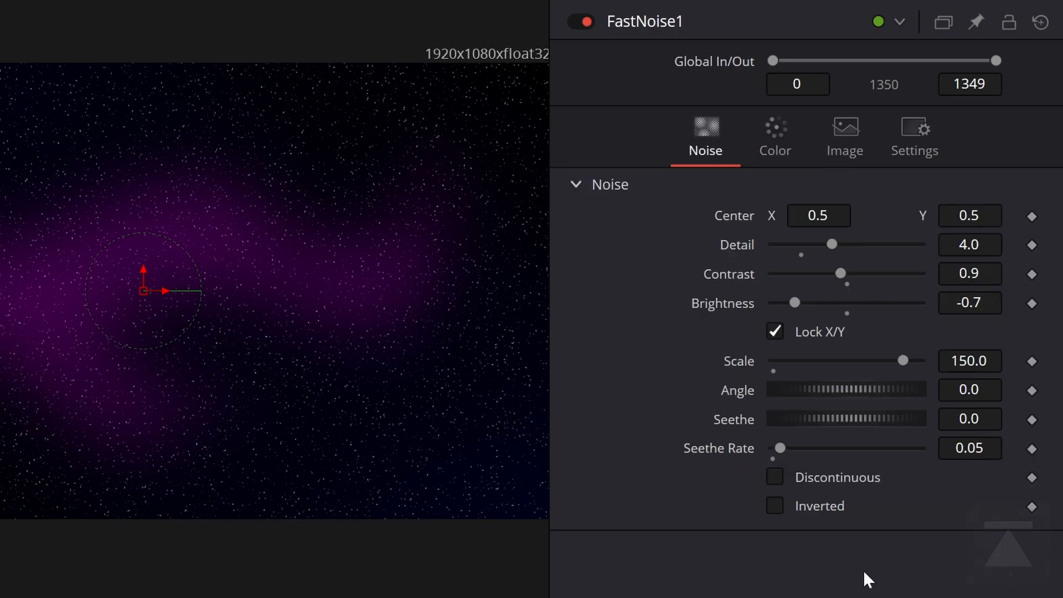
drag(781, 449, 846, 449)
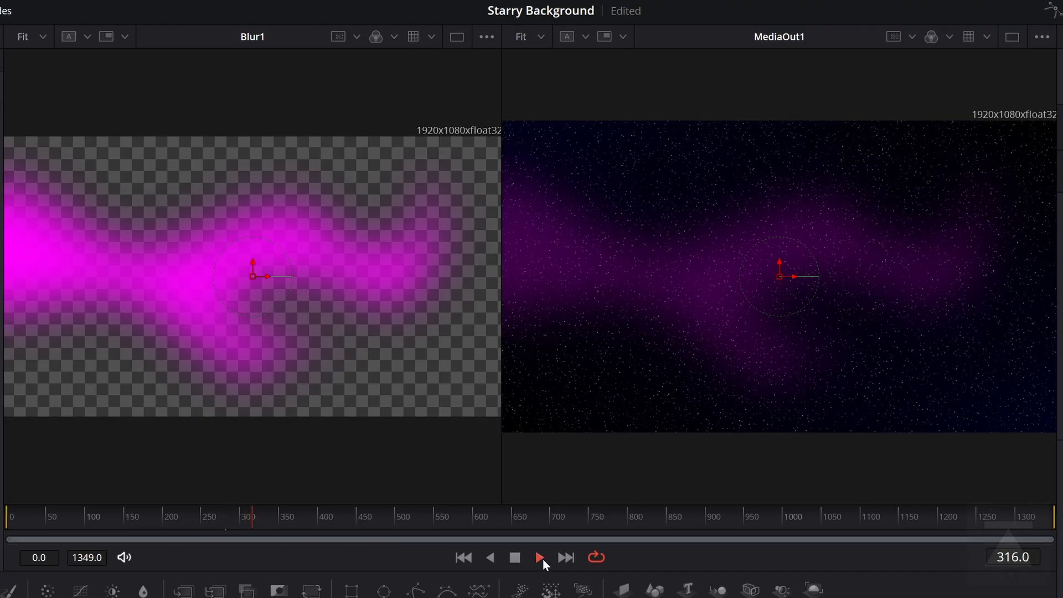
click(539, 557)
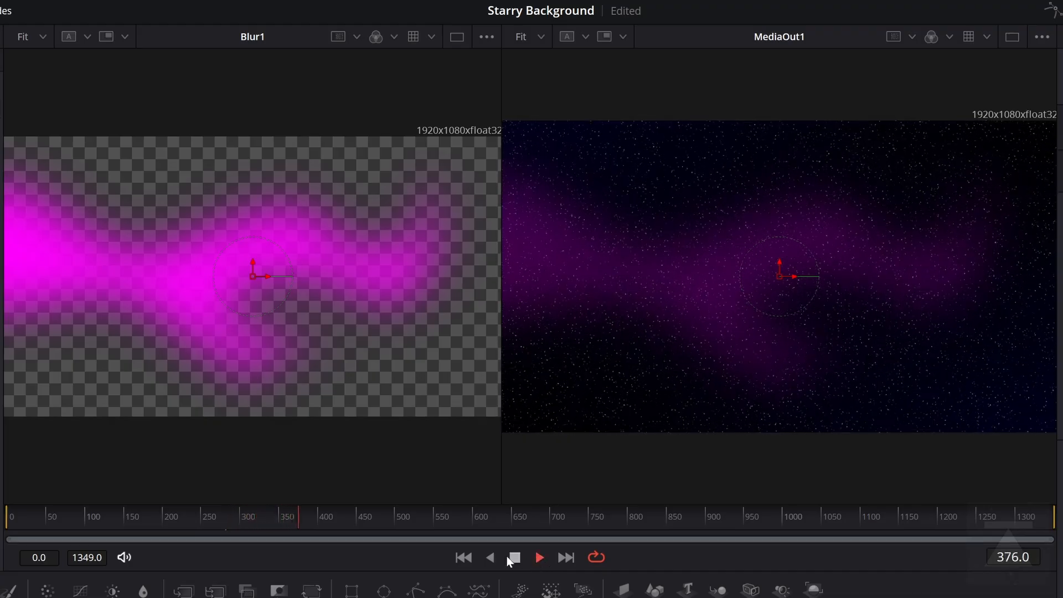